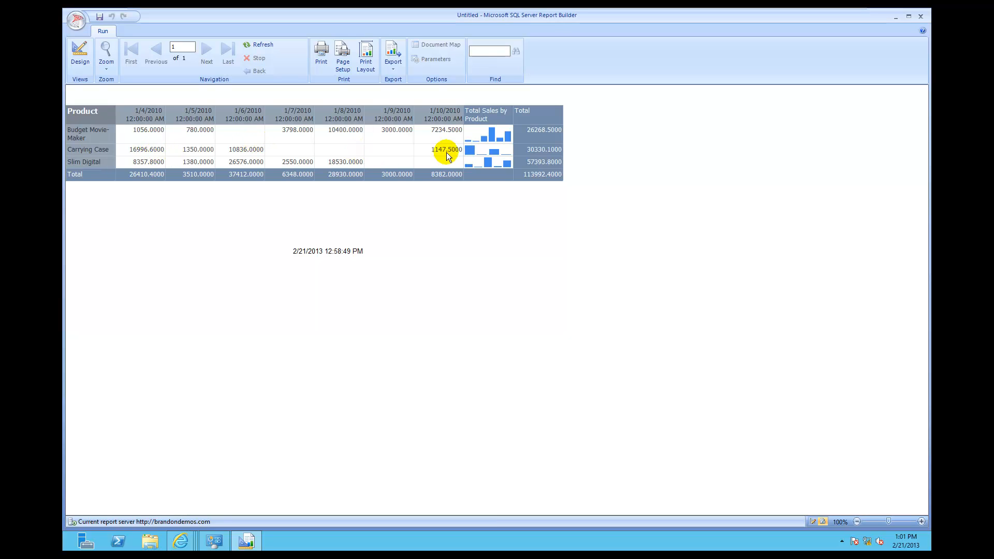
pyautogui.moveTo(503, 152)
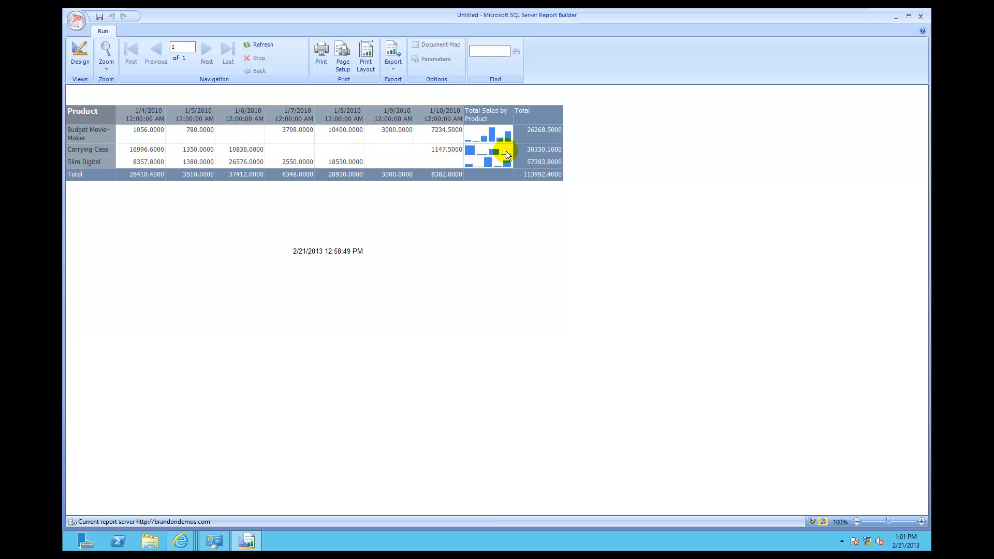
pyautogui.moveTo(322, 158)
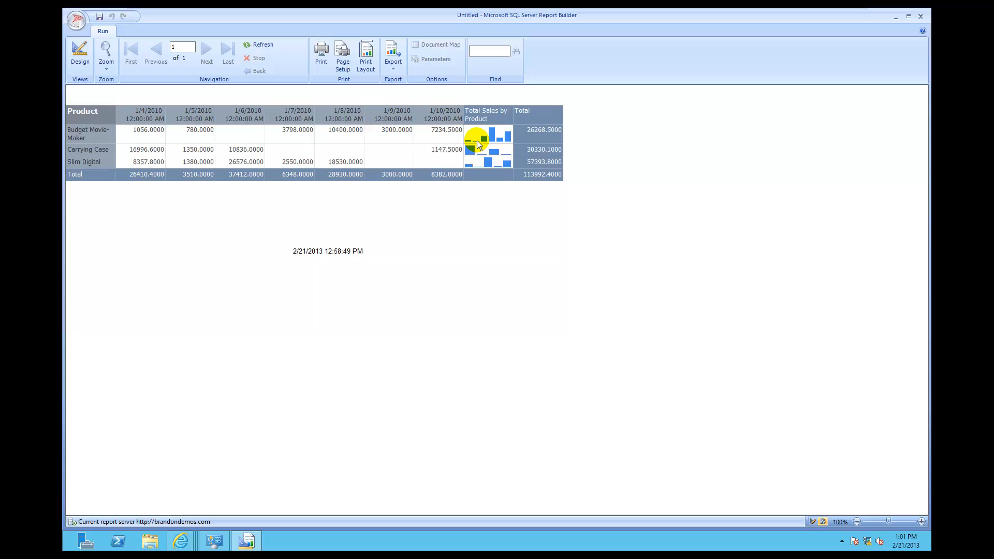
pyautogui.moveTo(482, 146)
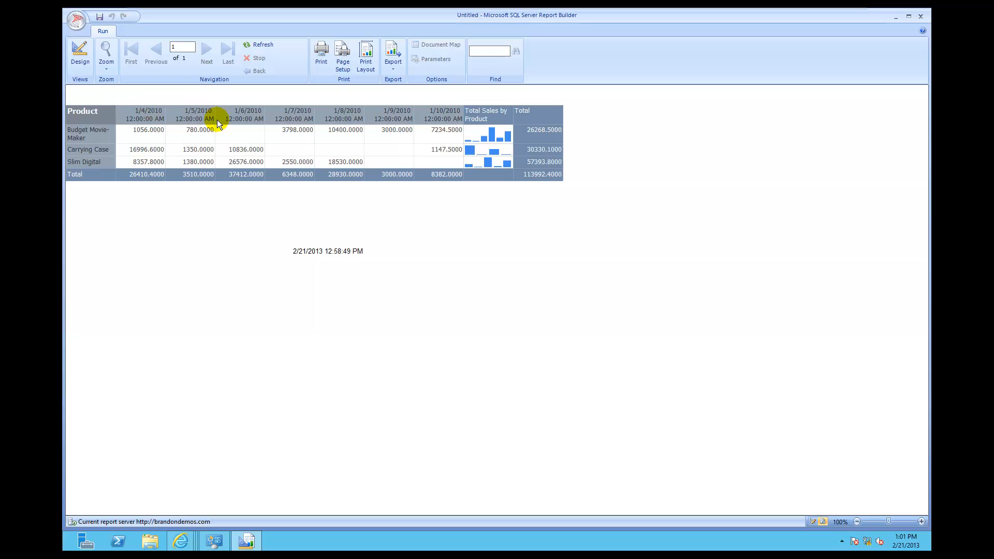
pyautogui.moveTo(320, 122)
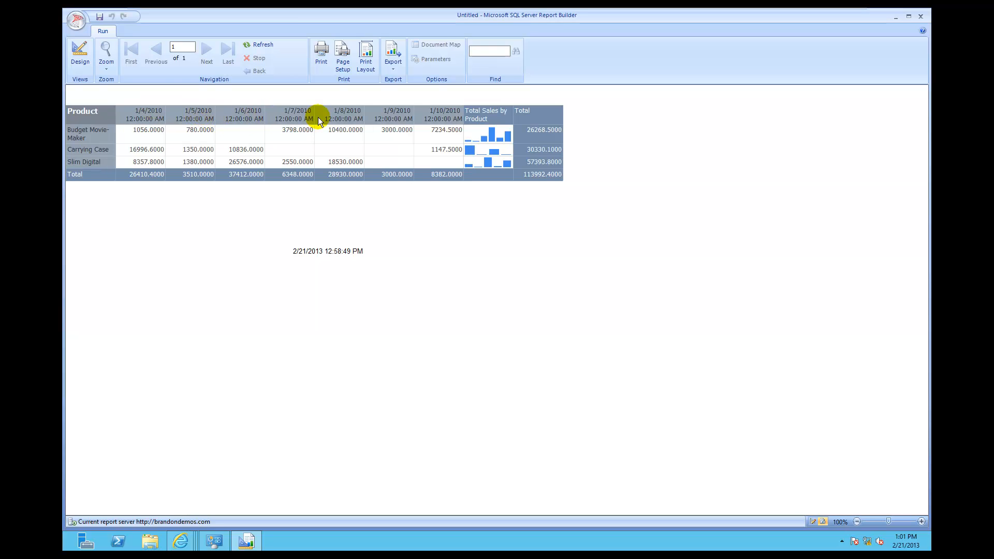
pyautogui.moveTo(372, 180)
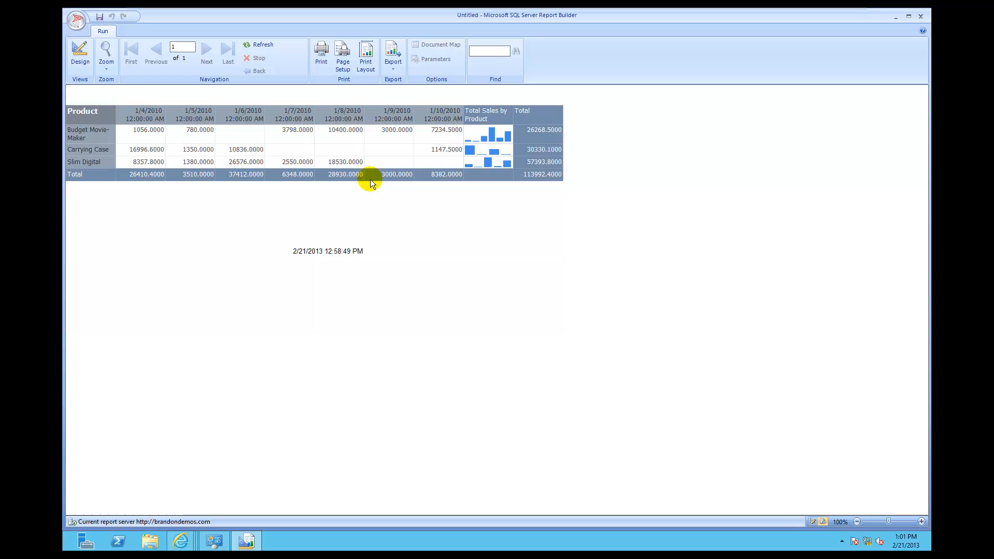
pyautogui.moveTo(489, 159)
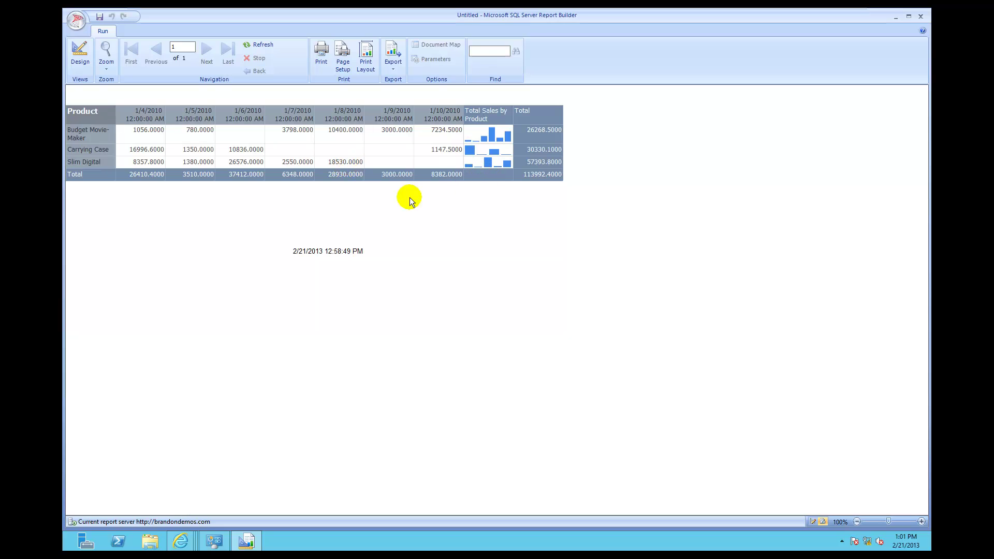
pyautogui.moveTo(328, 168)
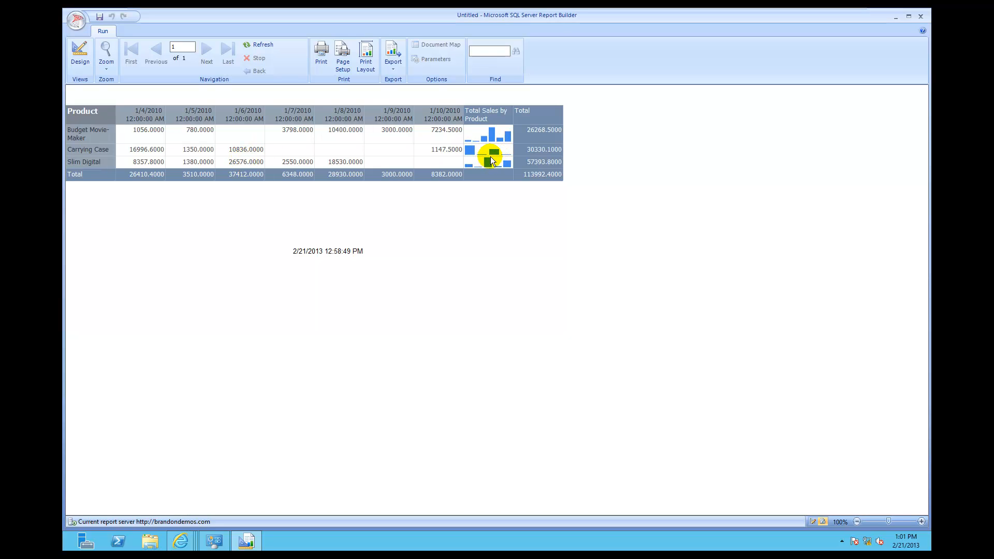
pyautogui.moveTo(492, 141)
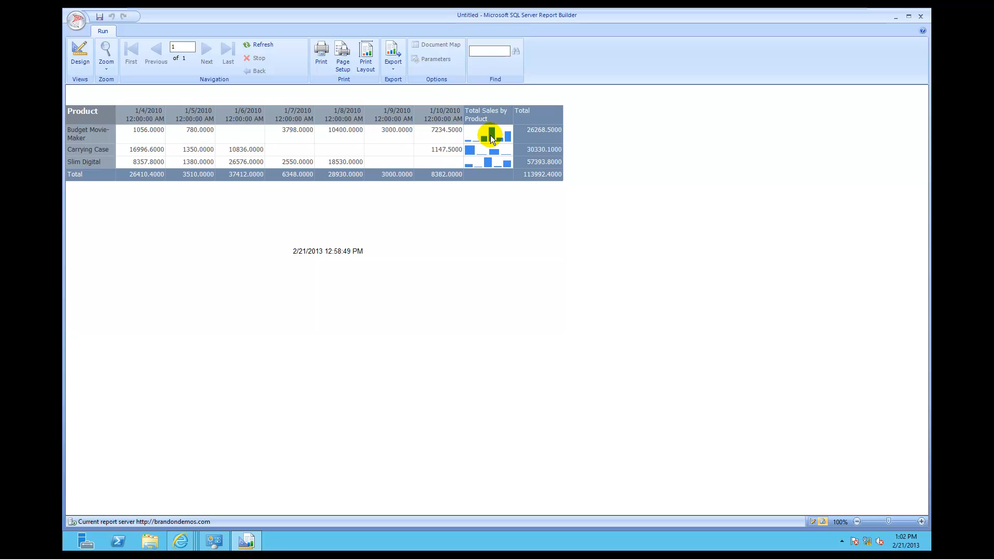
pyautogui.moveTo(189, 154)
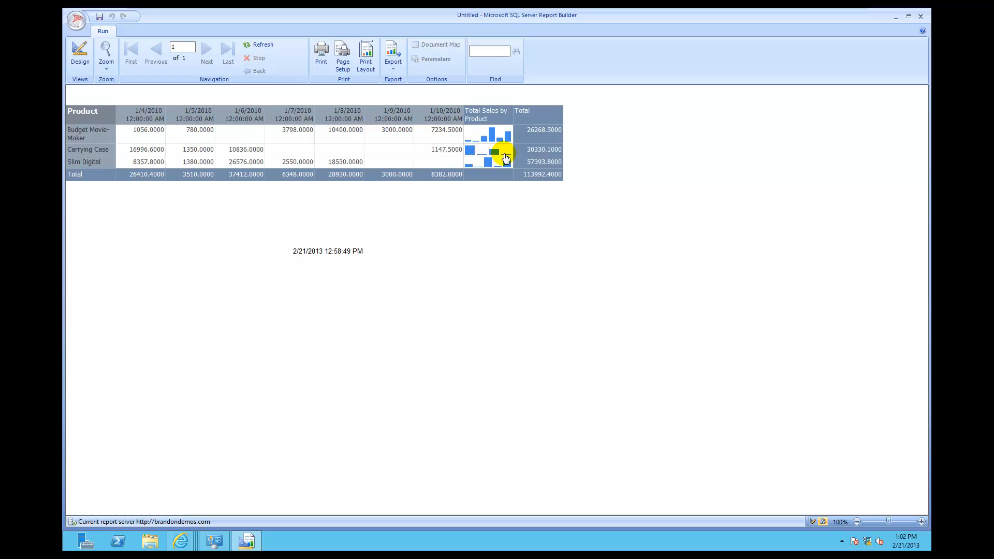
pyautogui.moveTo(181, 134)
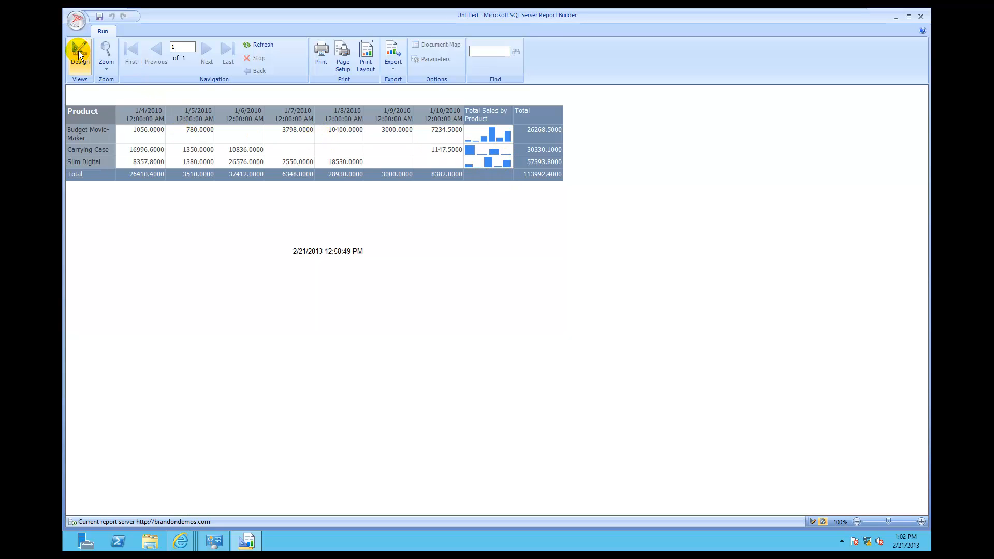
# Step: Return to Design view and select the sparkline in the matrix
pyautogui.click(80, 49)
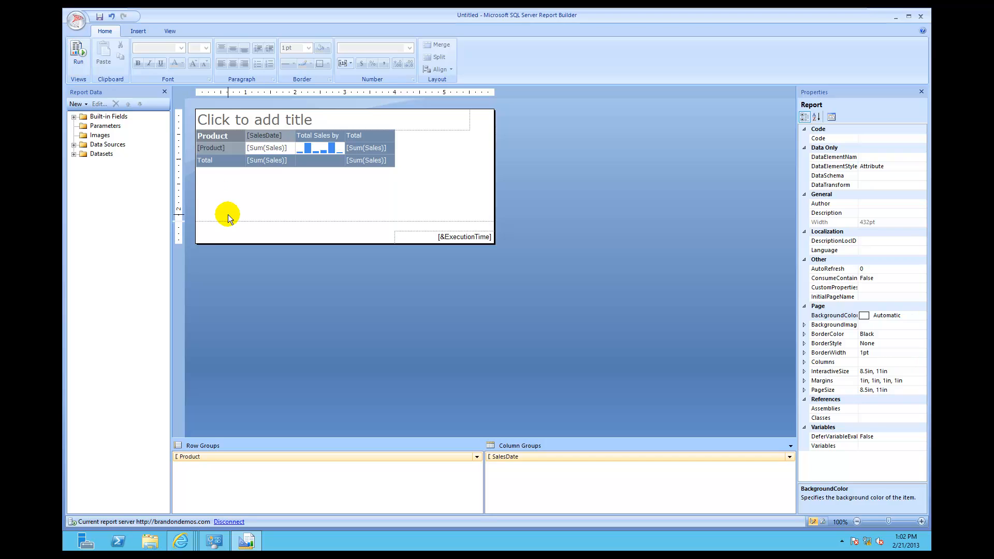
pyautogui.moveTo(317, 232)
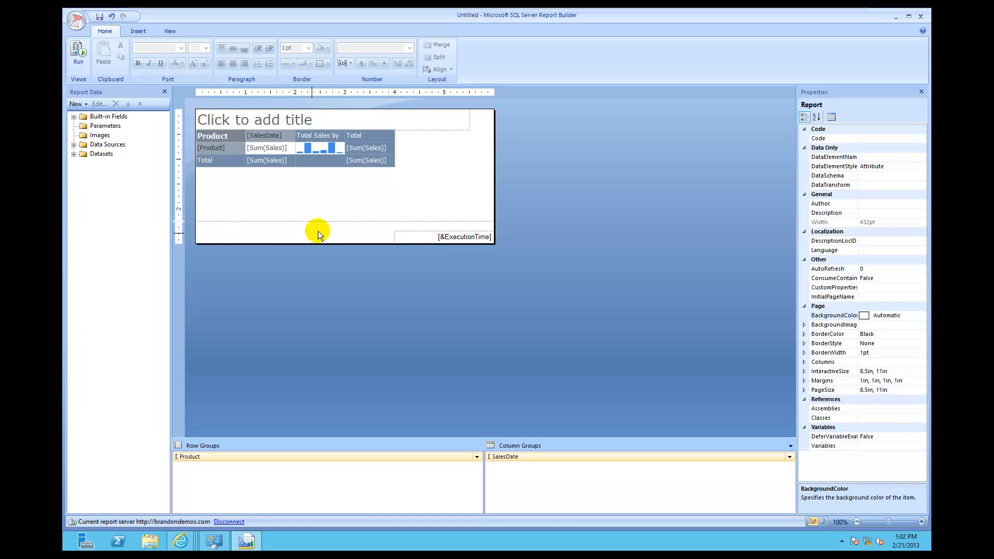
pyautogui.click(319, 148)
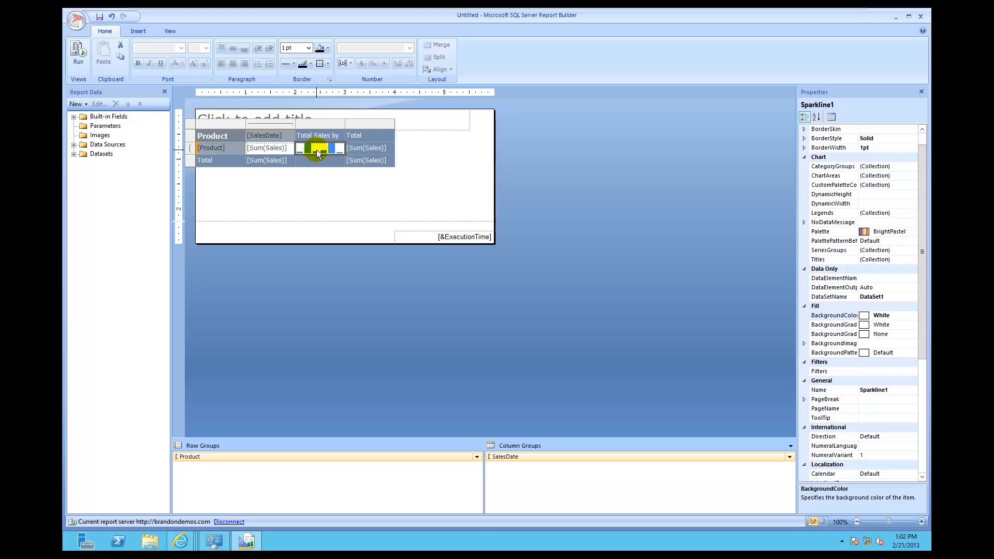
# Step: In the sparkline's Vertical Axis Properties, enable 'Align axes in' Tablix1
pyautogui.rightClick(315, 153)
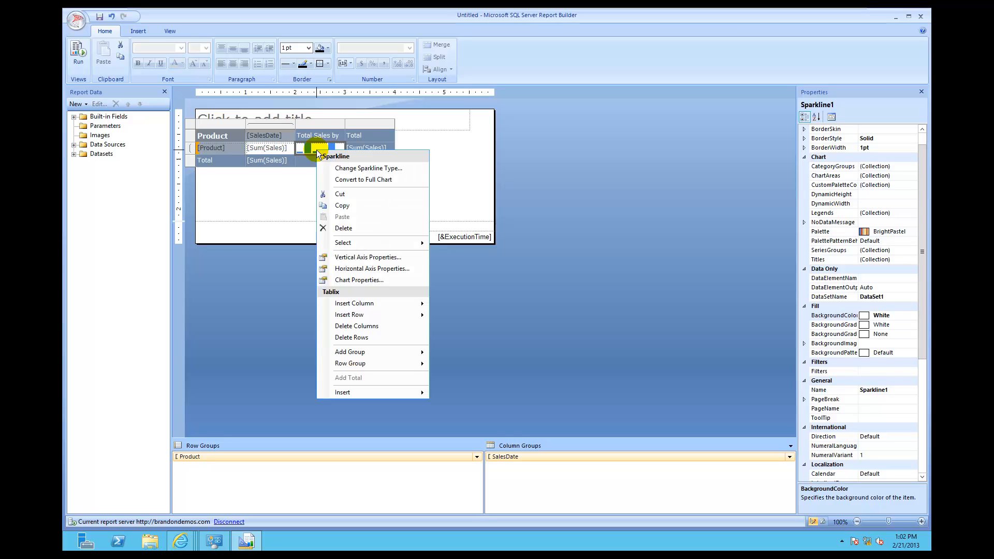
pyautogui.moveTo(366, 269)
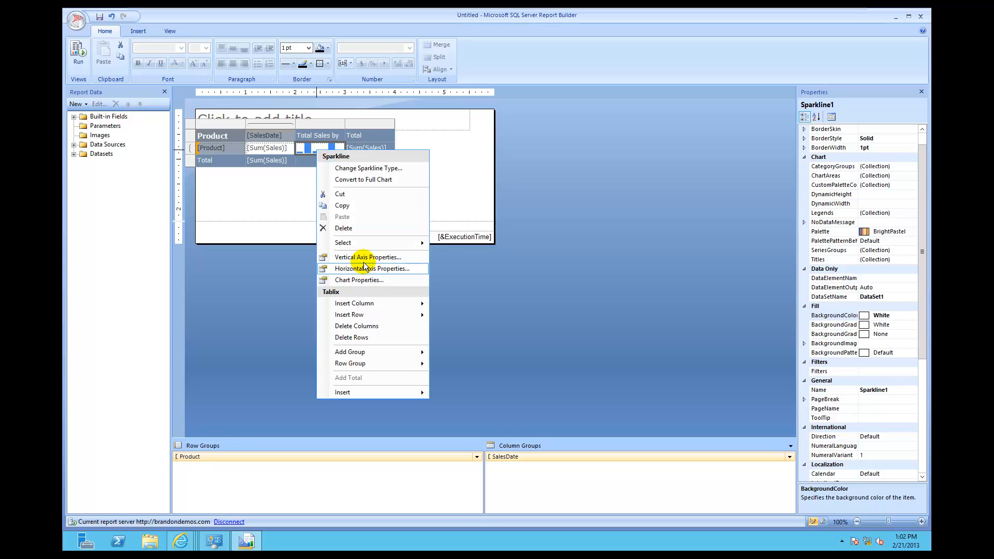
pyautogui.moveTo(364, 257)
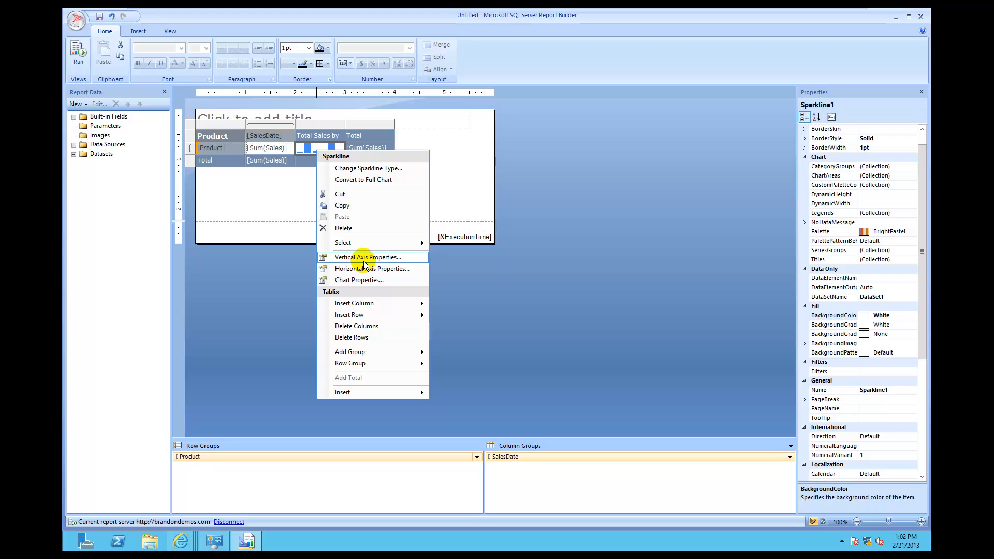
pyautogui.click(368, 257)
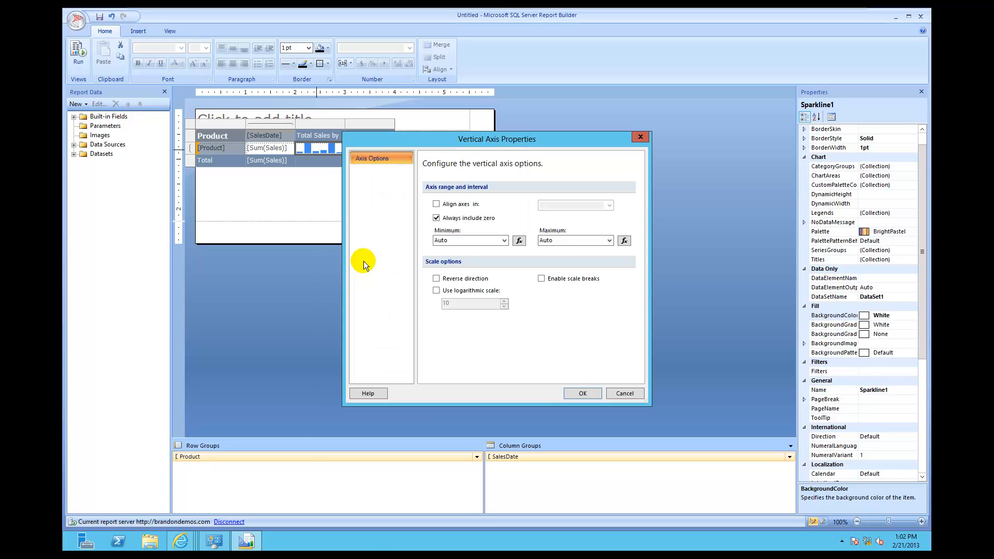
pyautogui.click(436, 217)
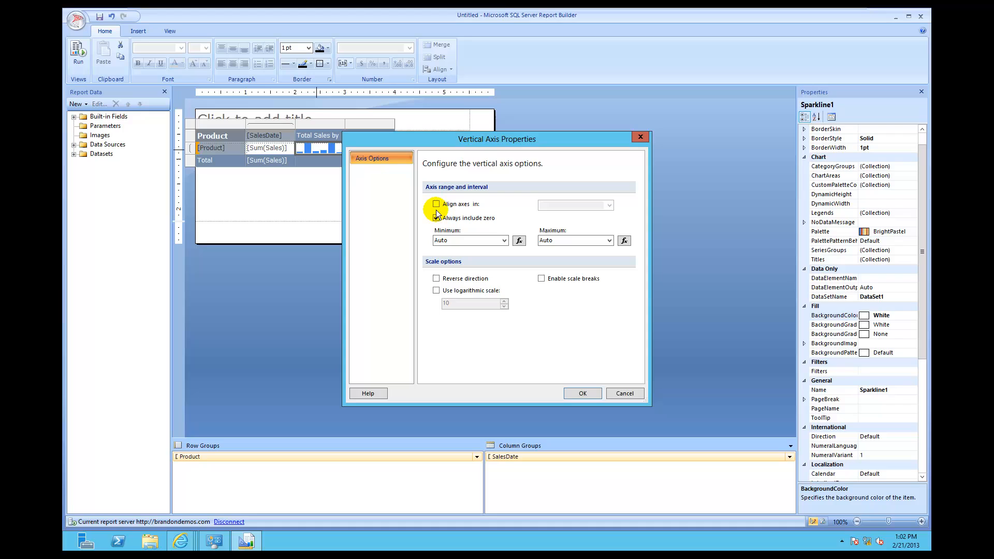
pyautogui.click(436, 204)
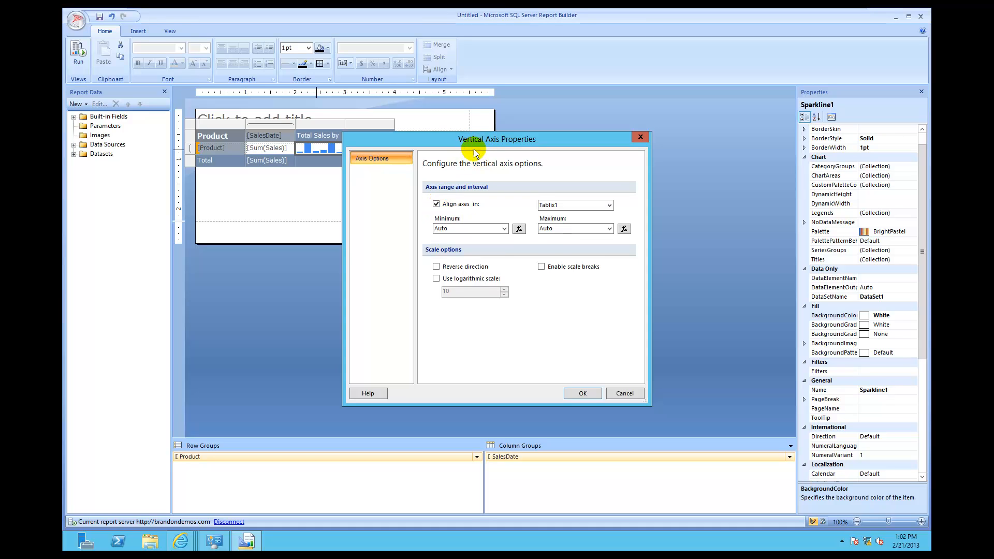
pyautogui.moveTo(482, 158)
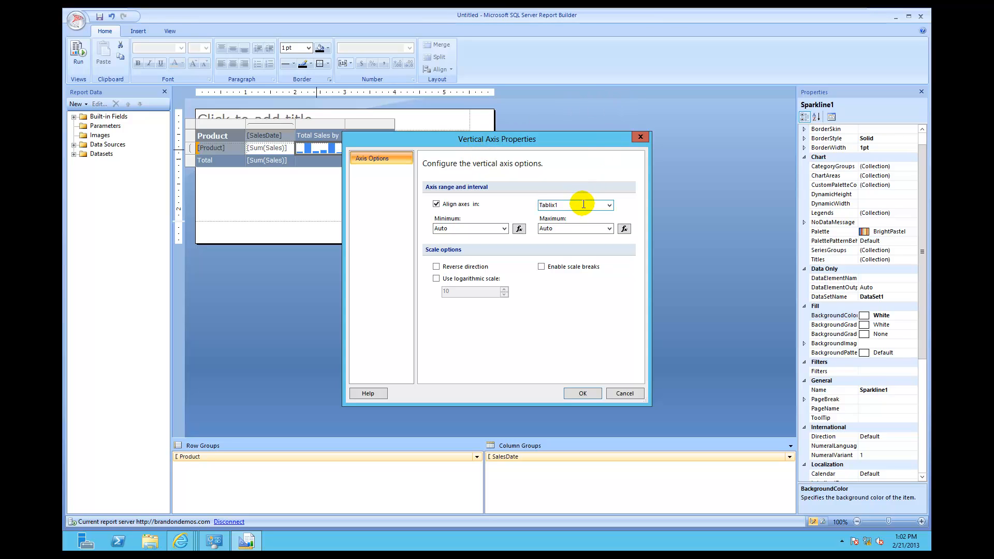
pyautogui.moveTo(238, 159)
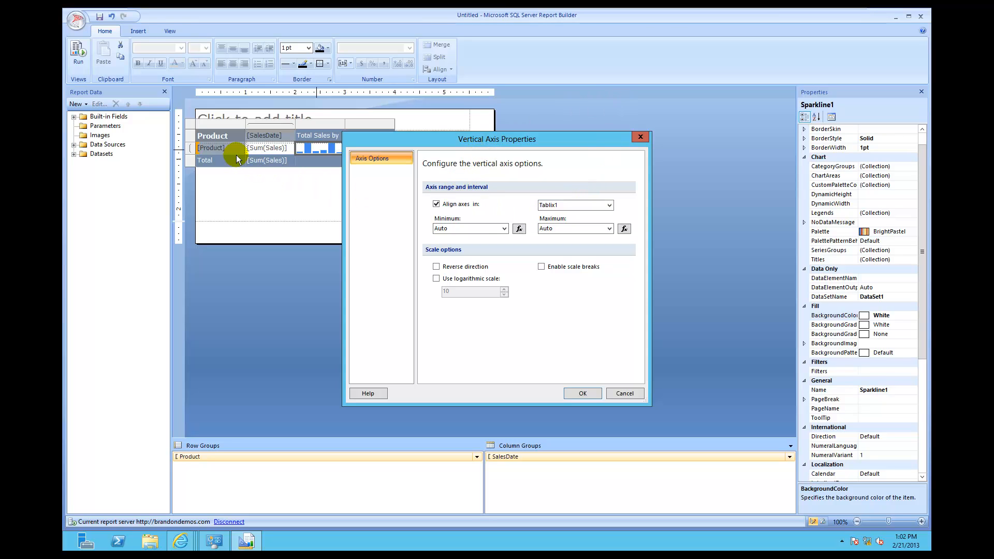
pyautogui.moveTo(229, 160)
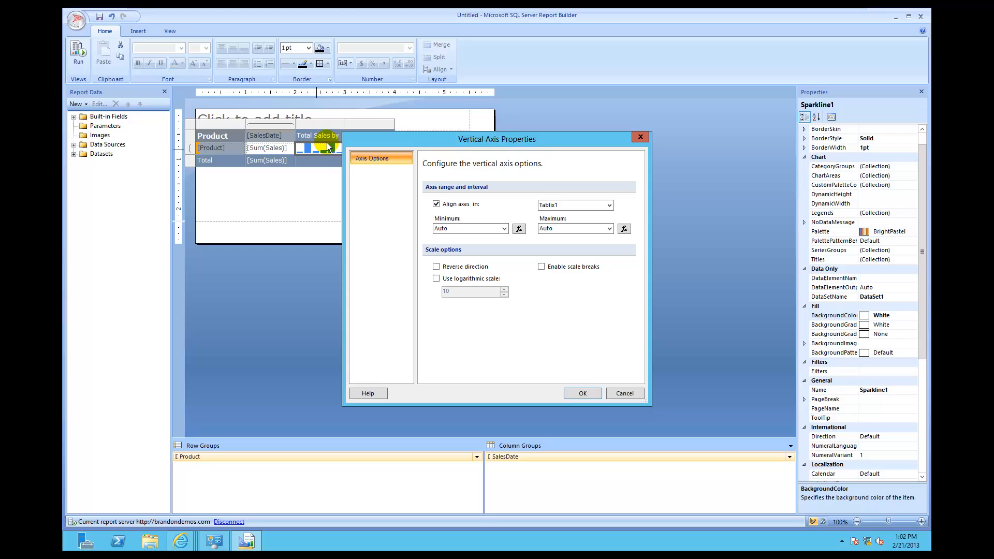
pyautogui.moveTo(331, 154)
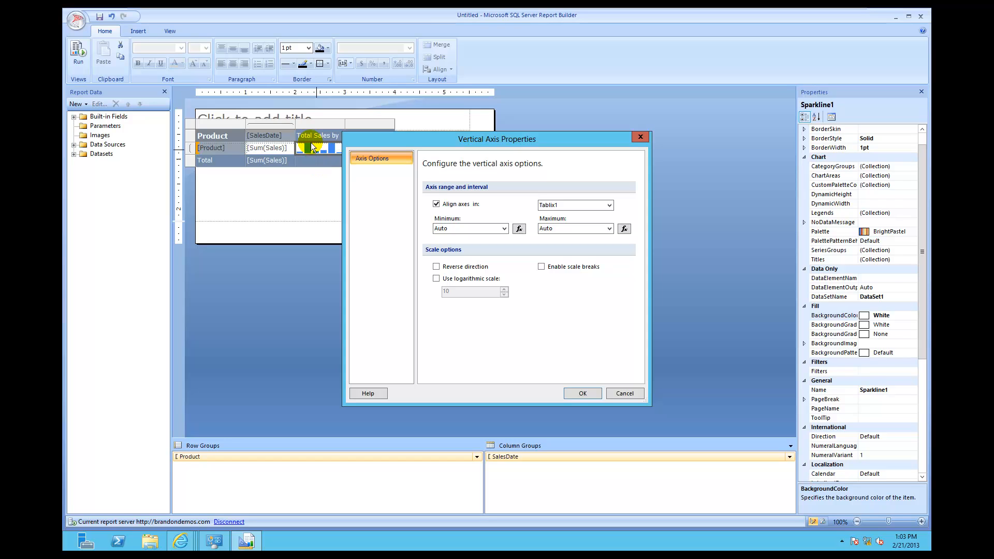
pyautogui.moveTo(308, 155)
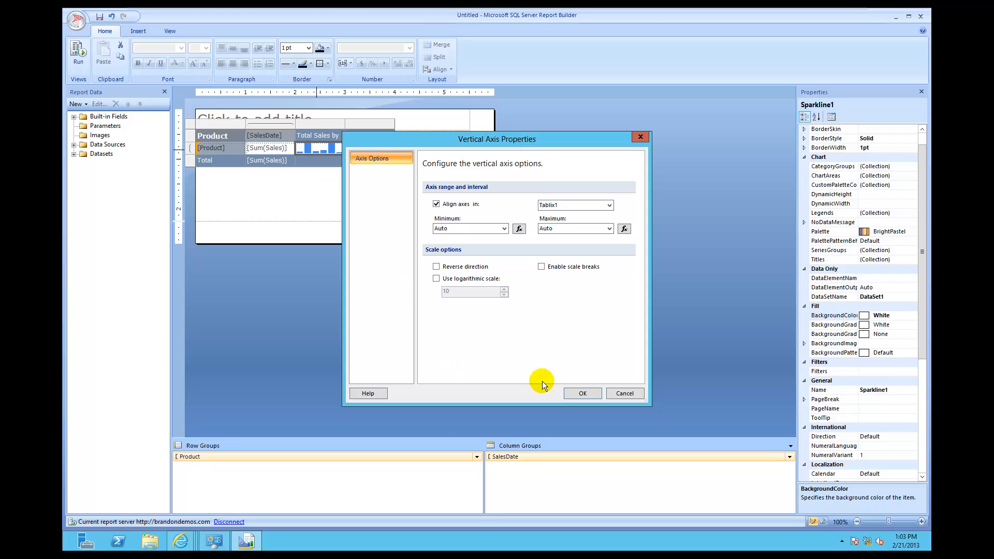
# Step: Confirm the vertical axis alignment across Tablix1 with OK
pyautogui.click(582, 393)
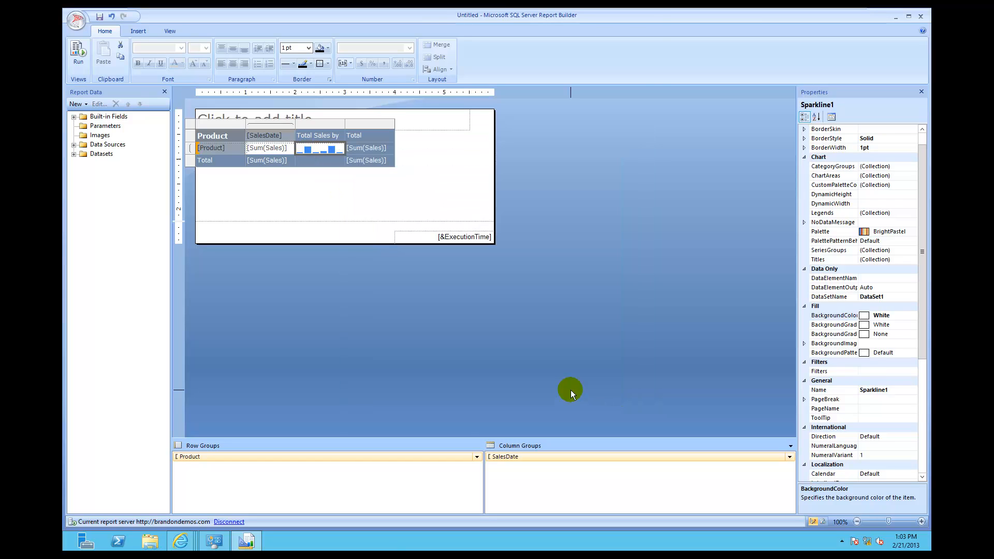
pyautogui.moveTo(390, 296)
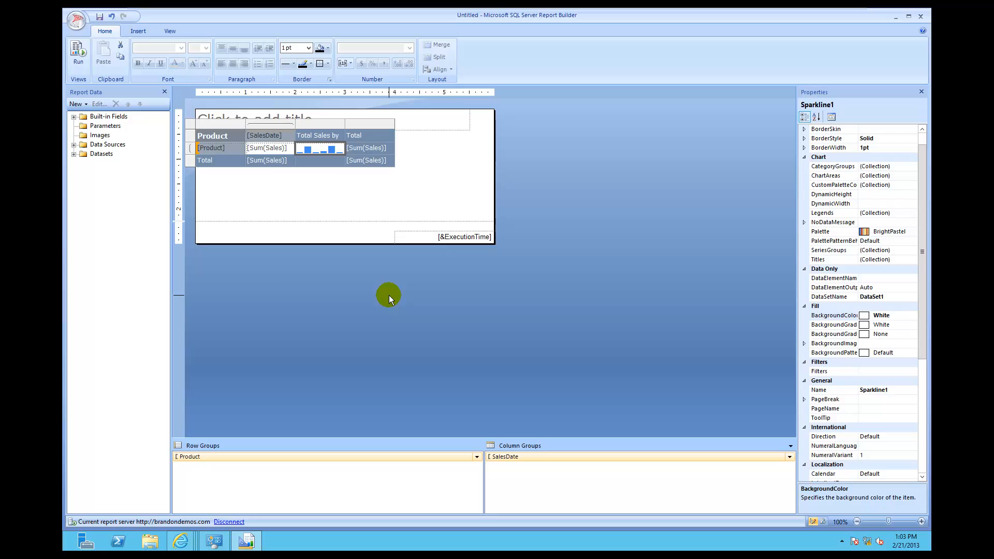
pyautogui.moveTo(328, 174)
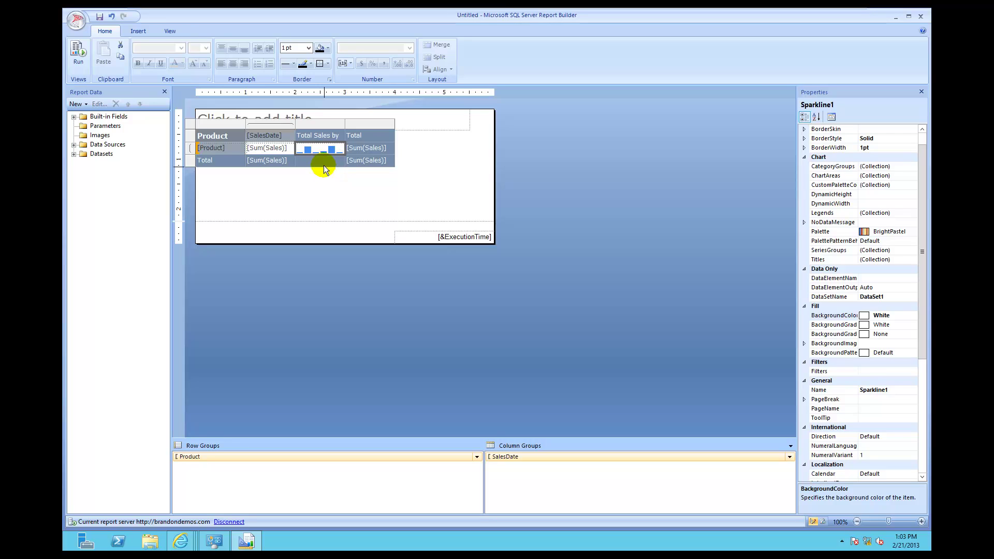
# Step: In Horizontal Axis Properties, align the sparkline's horizontal axes in Tablix1 and confirm
pyautogui.rightClick(320, 148)
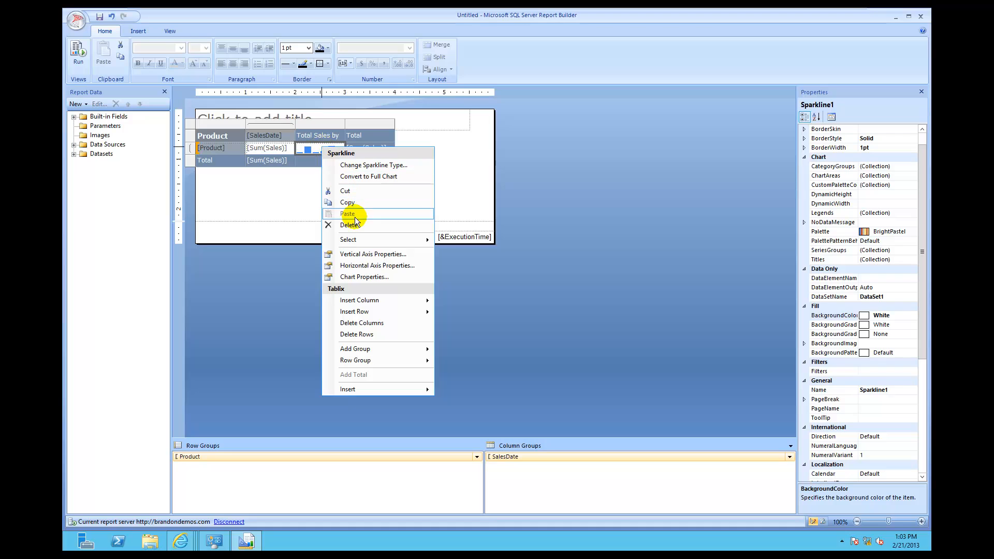
pyautogui.click(377, 265)
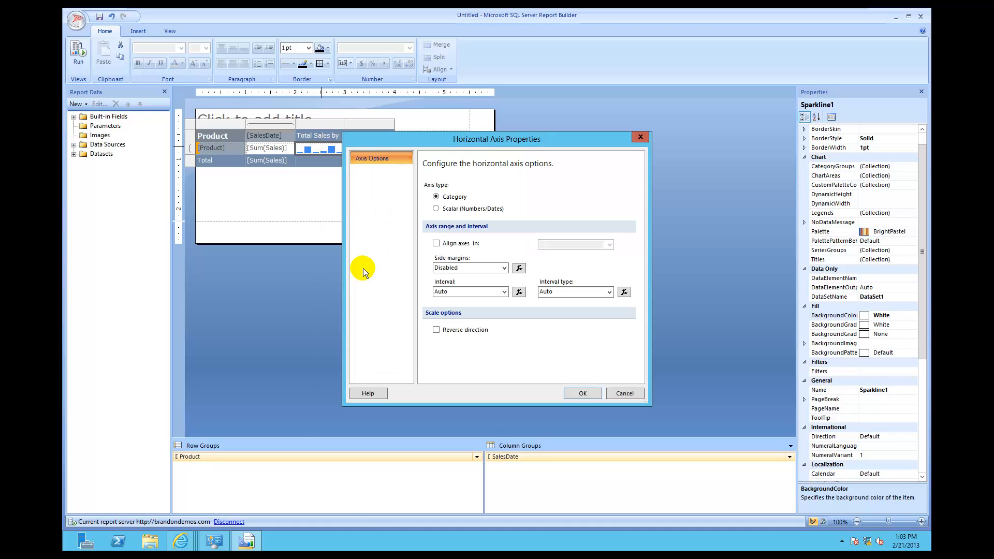
pyautogui.moveTo(416, 210)
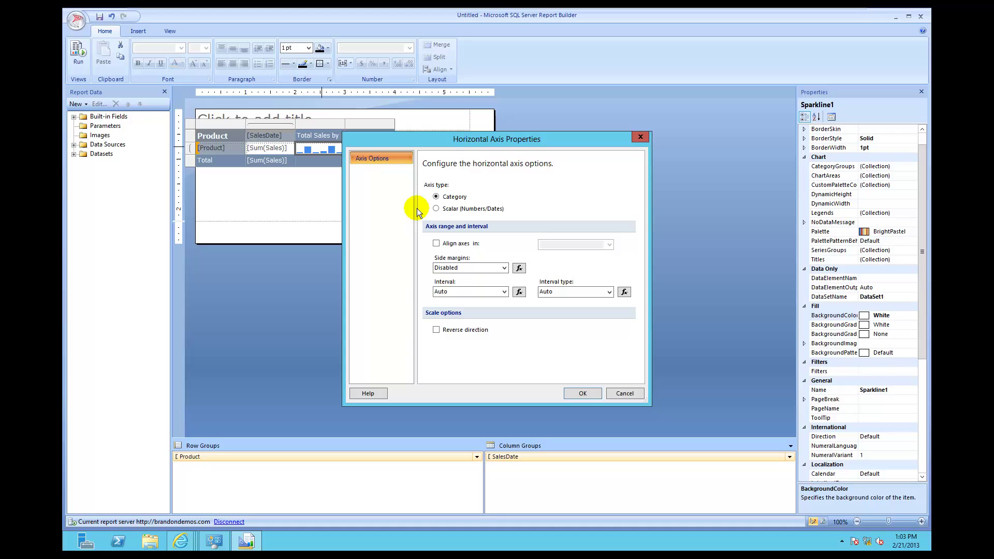
pyautogui.click(436, 243)
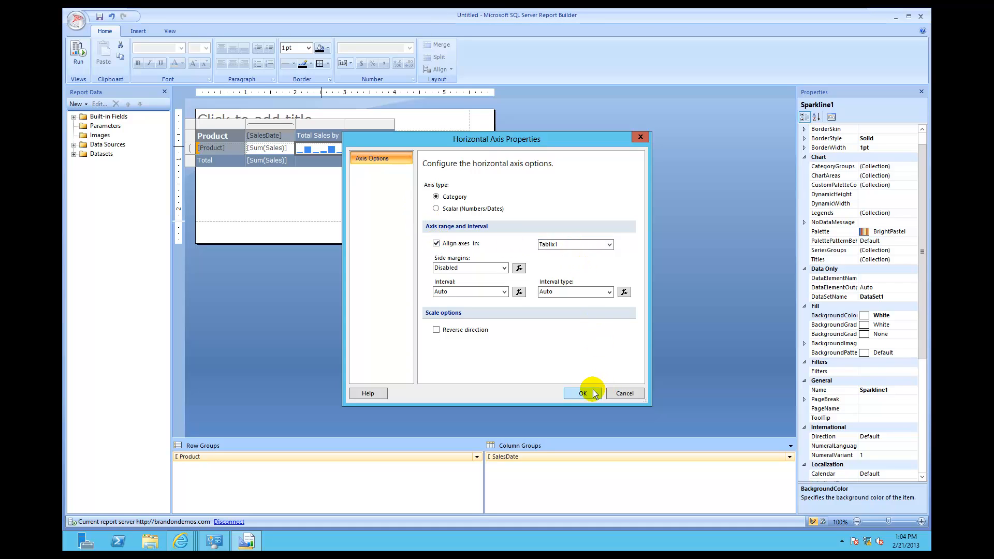
pyautogui.click(582, 394)
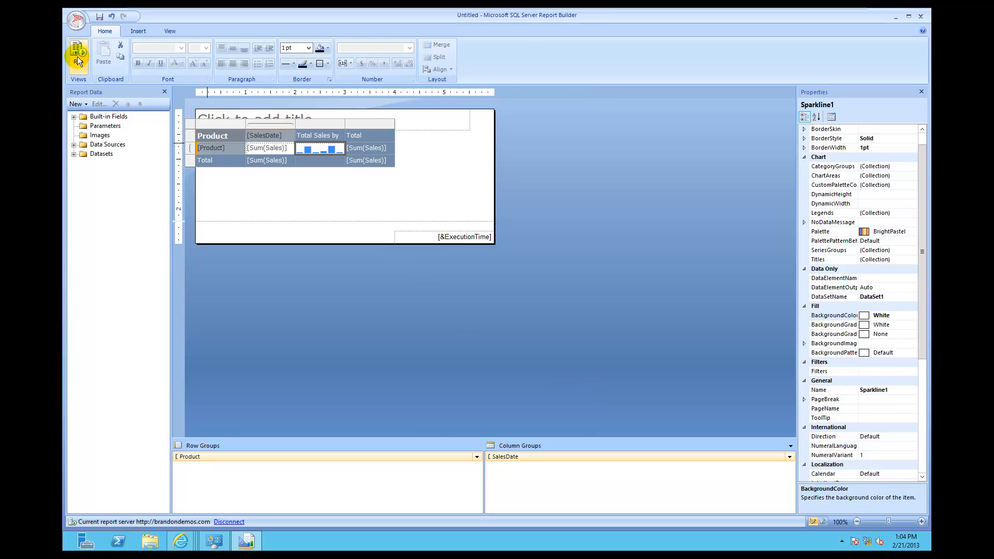
# Step: Run the report to preview the matrix with sparklines on shared axes
pyautogui.click(79, 56)
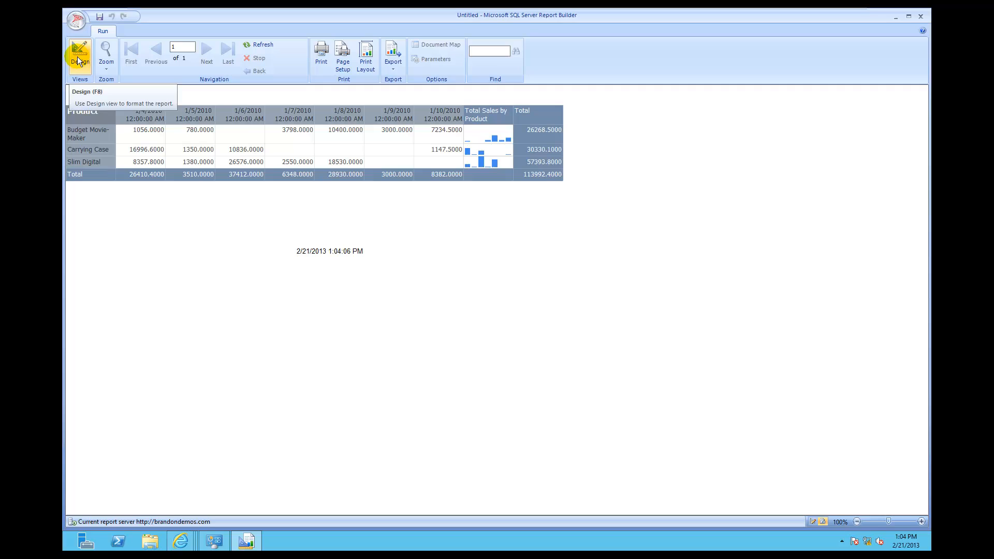
pyautogui.moveTo(482, 140)
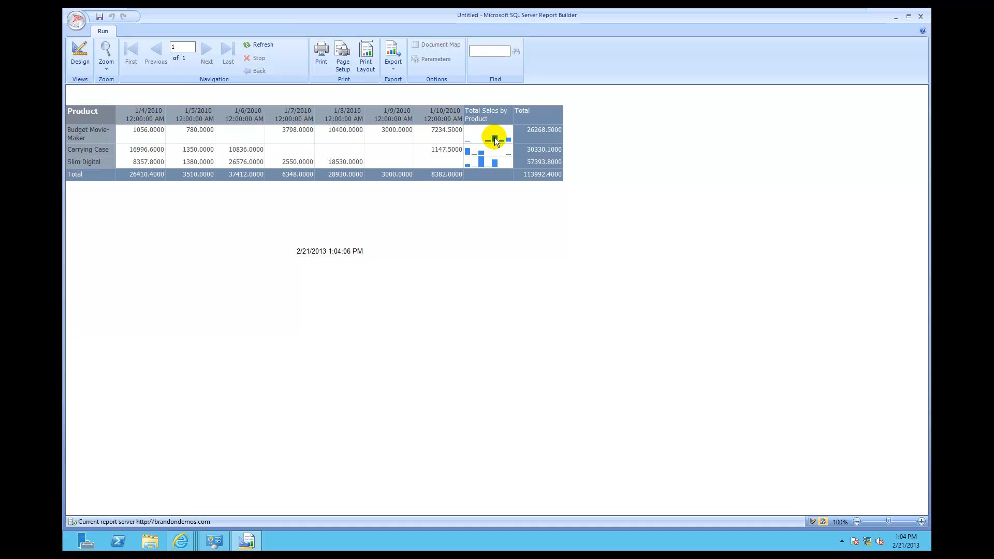
pyautogui.moveTo(481, 161)
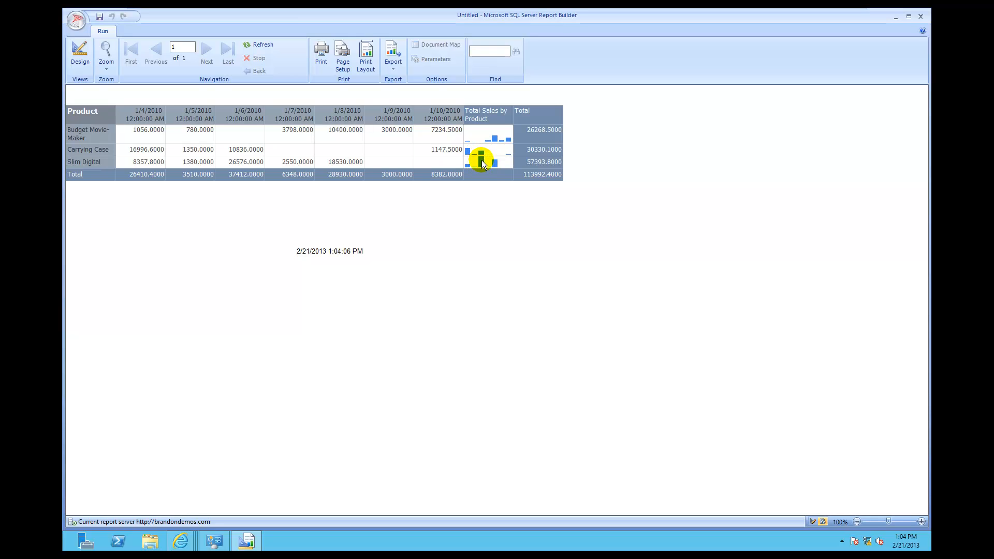
pyautogui.moveTo(507, 166)
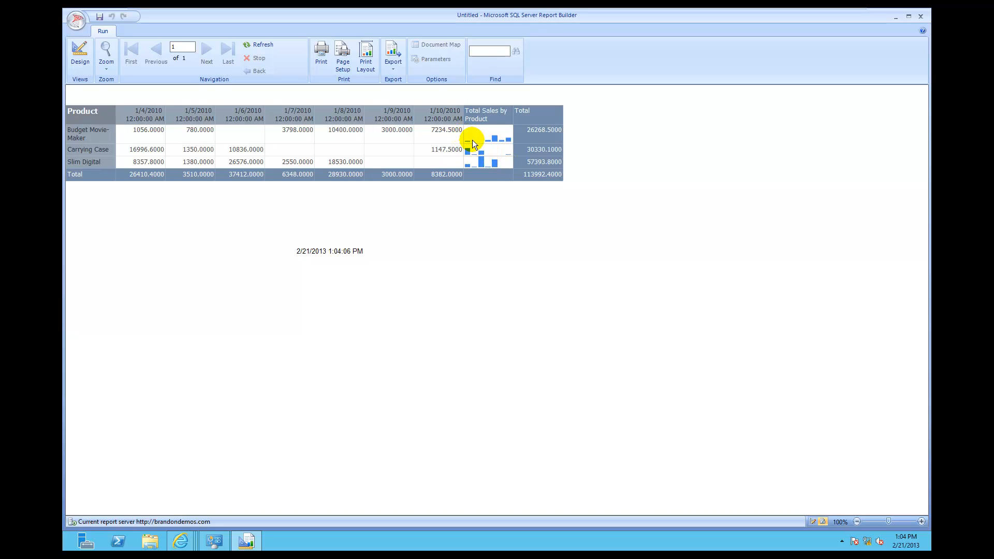
pyautogui.moveTo(484, 147)
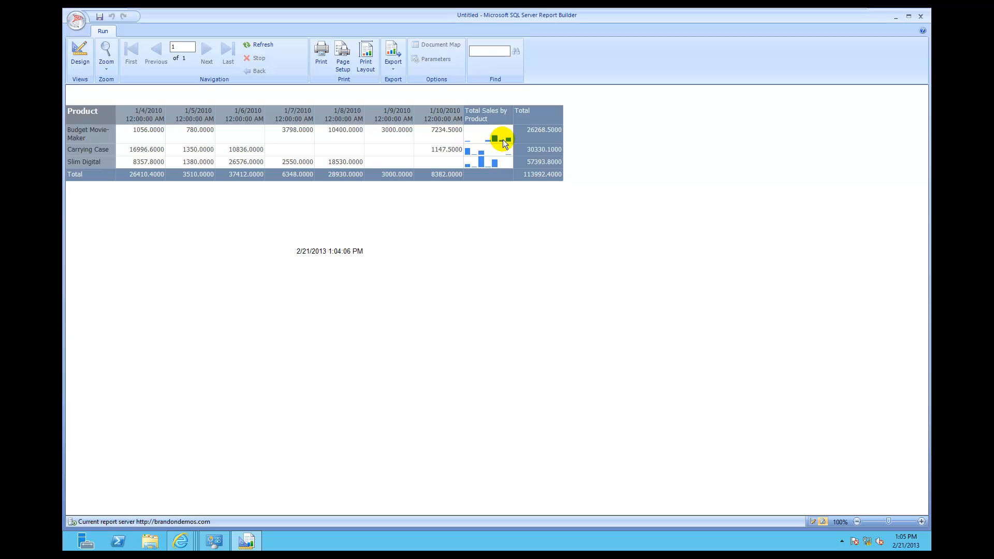
pyautogui.moveTo(507, 139)
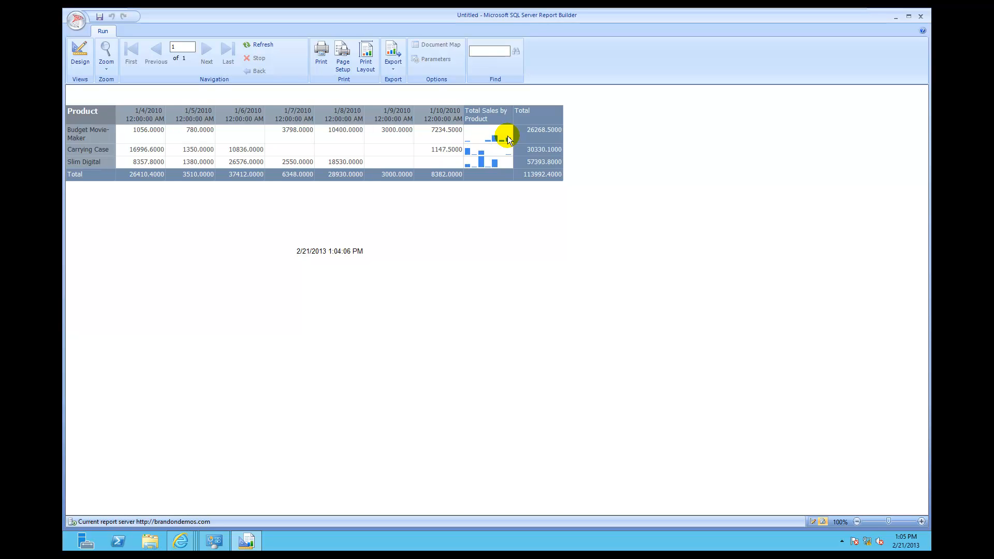
pyautogui.moveTo(512, 133)
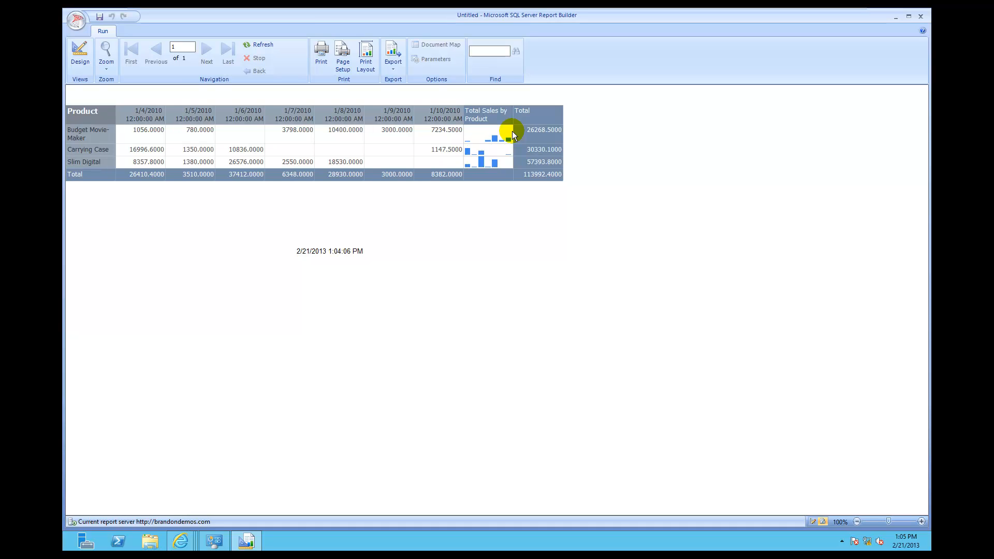
pyautogui.moveTo(468, 154)
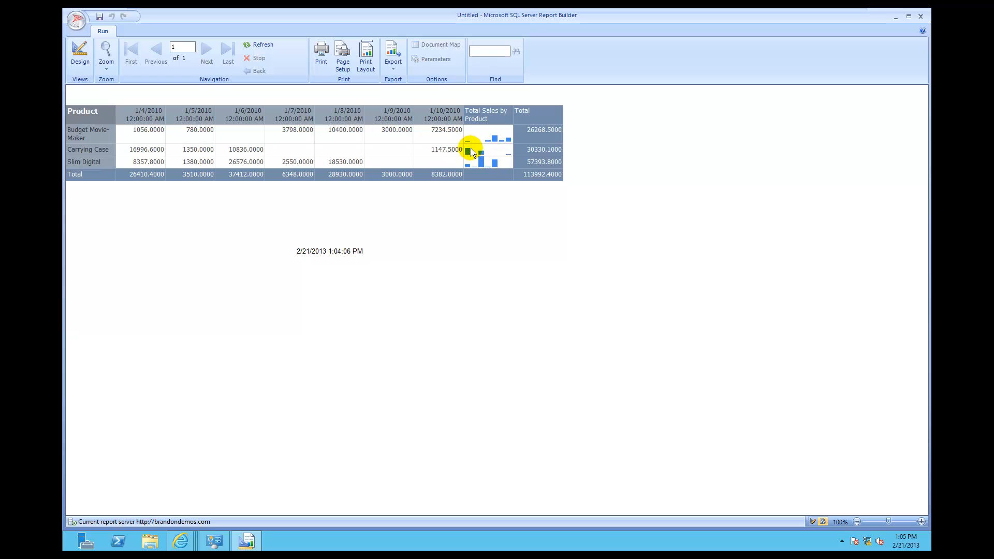
pyautogui.moveTo(479, 153)
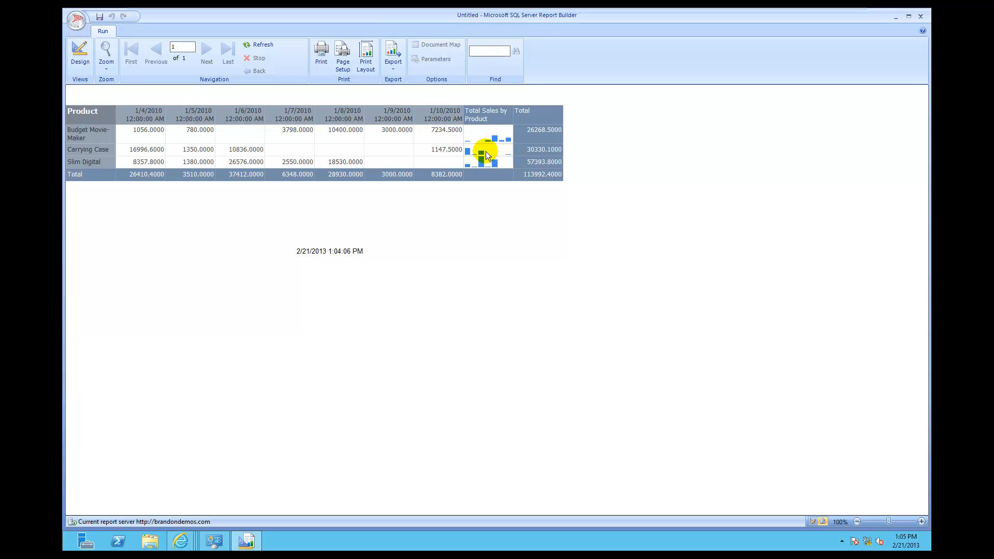
pyautogui.moveTo(384, 196)
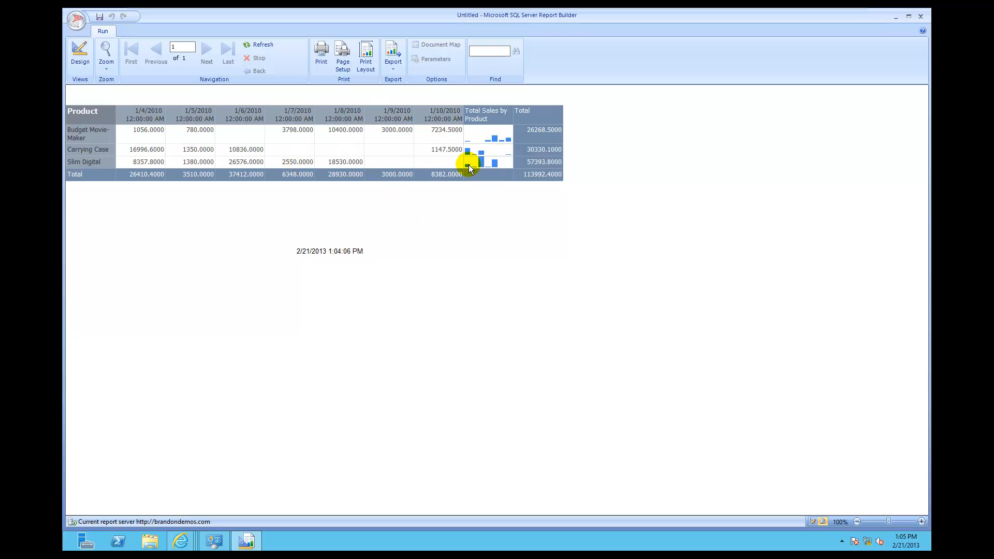
pyautogui.moveTo(493, 163)
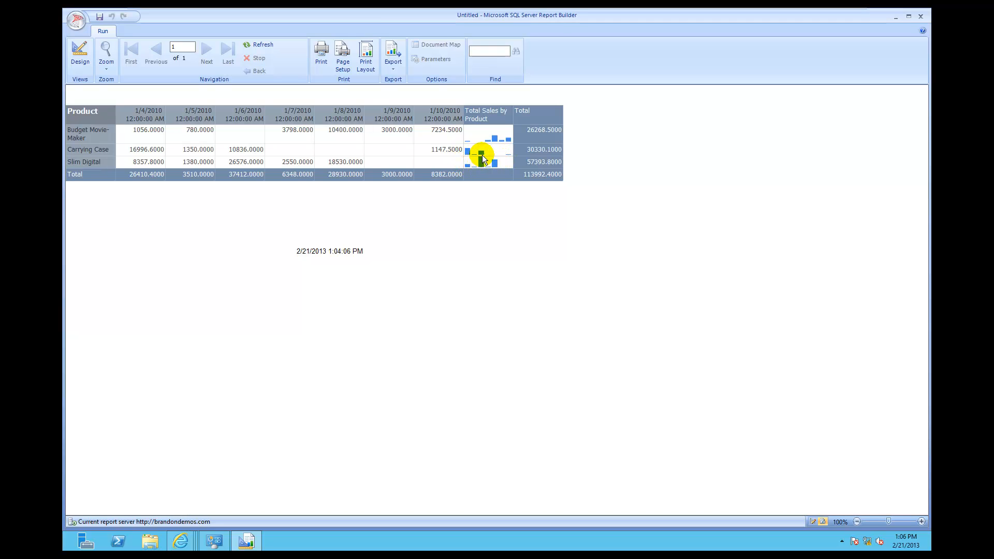
pyautogui.moveTo(495, 162)
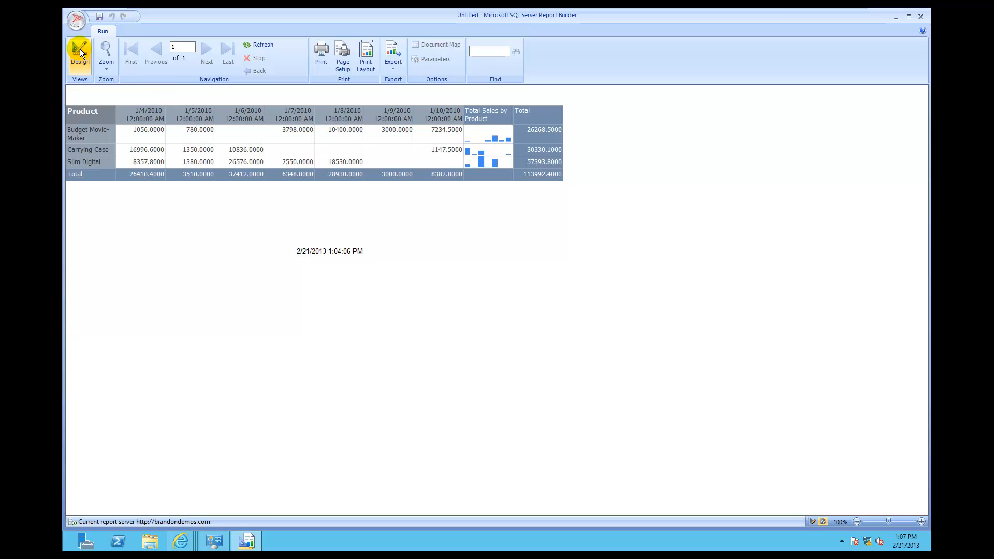
# Step: Return to Design view and select the [Sum(Sales)] detail cell
pyautogui.click(80, 52)
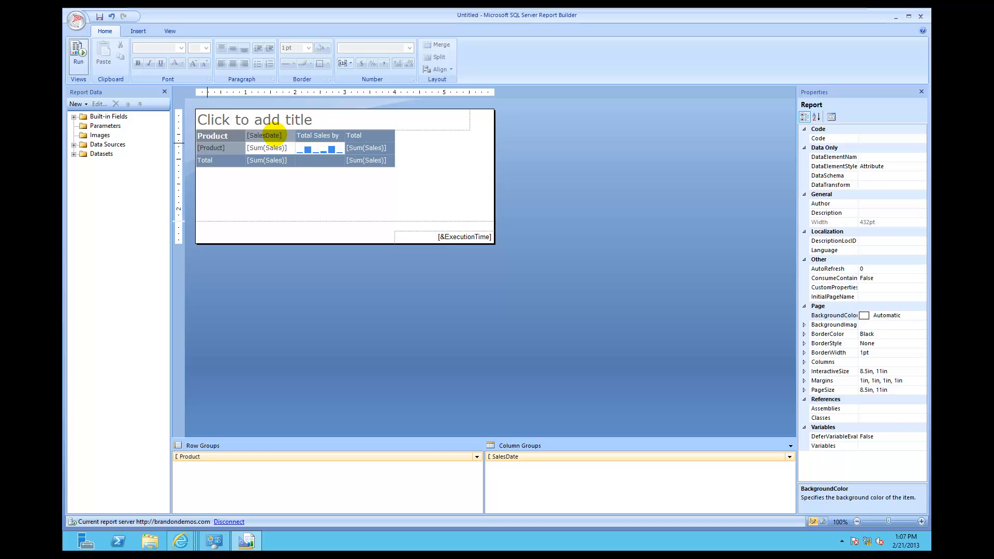
pyautogui.click(265, 148)
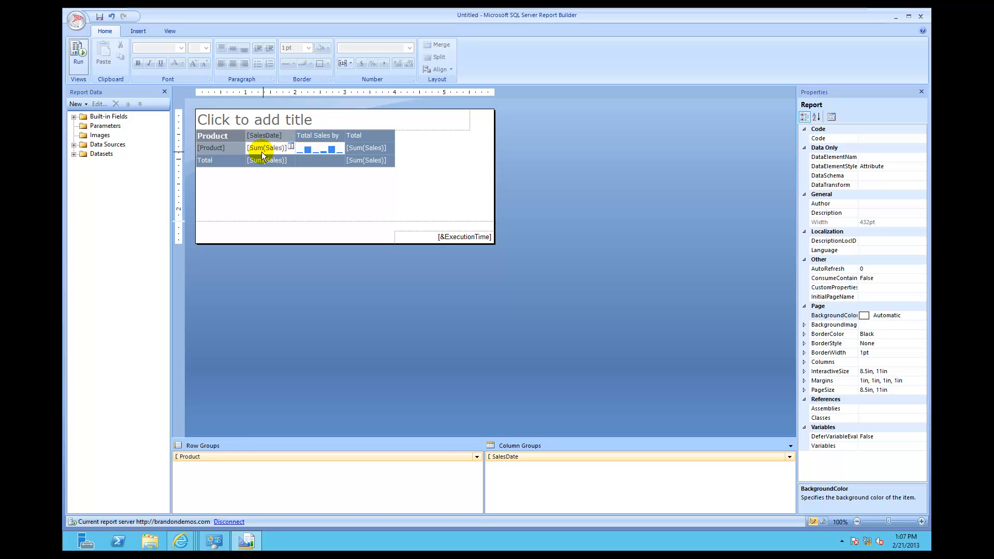
pyautogui.click(266, 147)
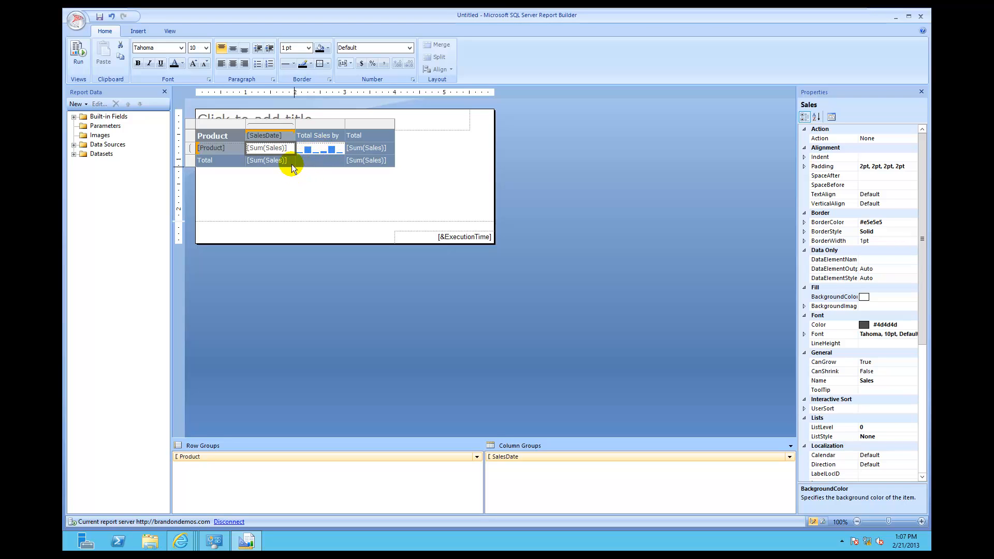
# Step: Format the summed sales and Total cells as Currency and show sample values like $12,345.00
pyautogui.click(268, 160)
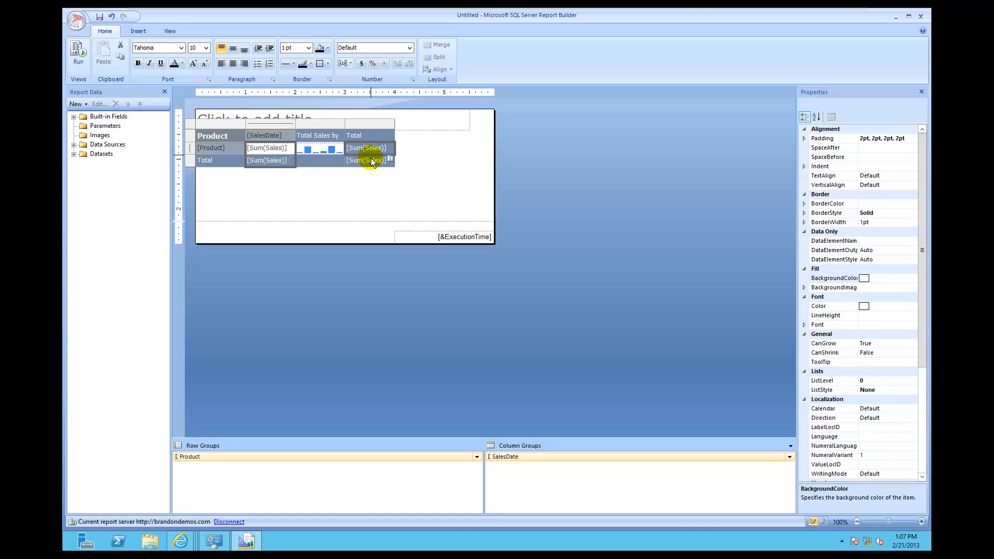
pyautogui.click(367, 160)
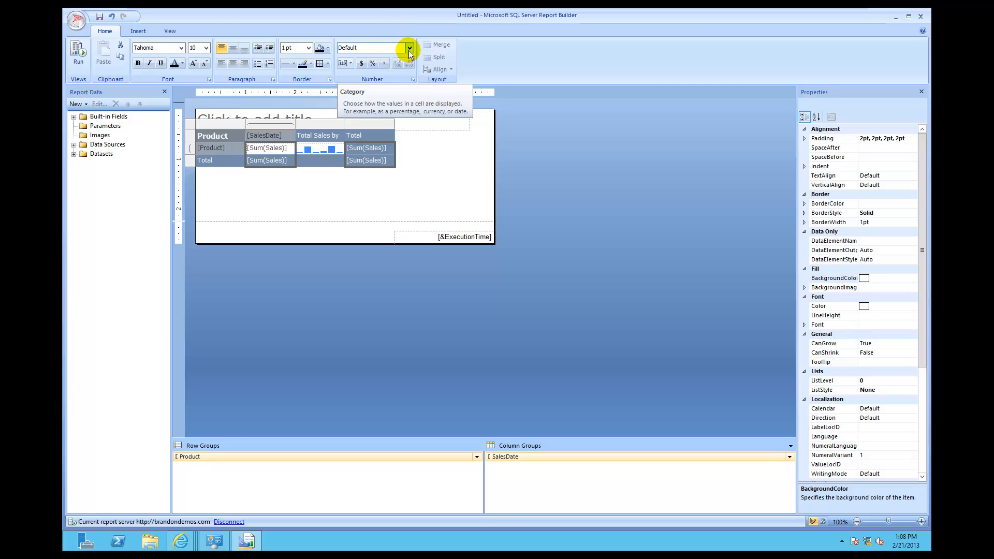
pyautogui.click(408, 48)
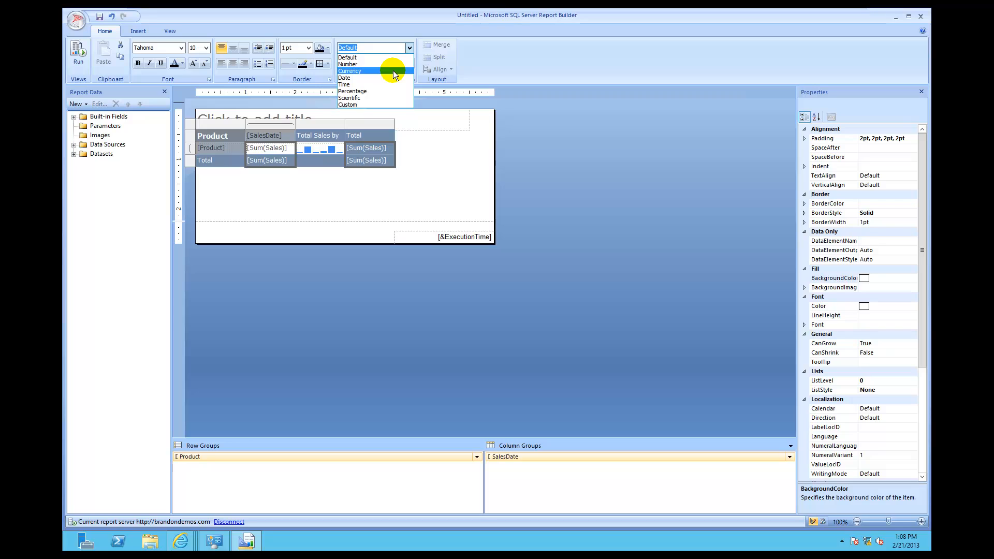
pyautogui.click(349, 70)
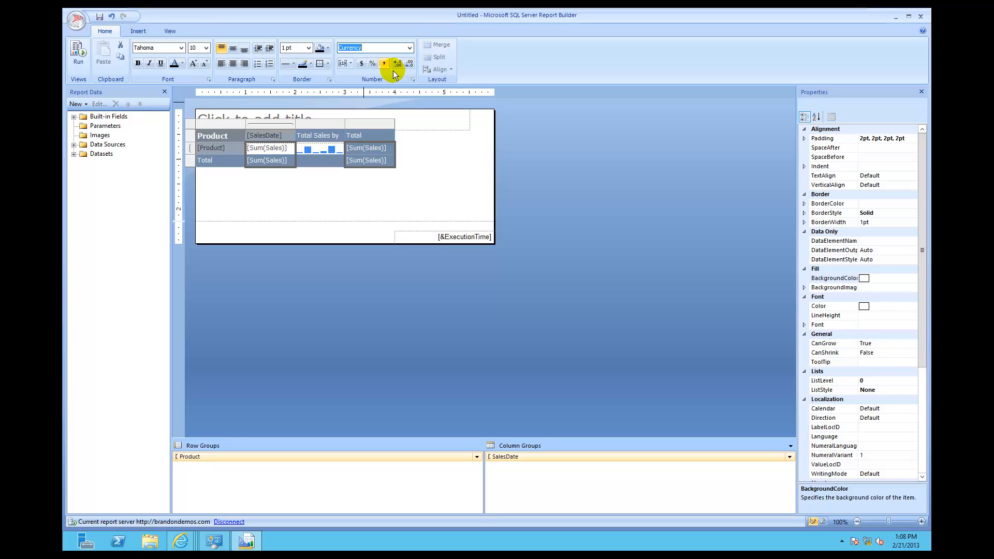
pyautogui.moveTo(343, 64)
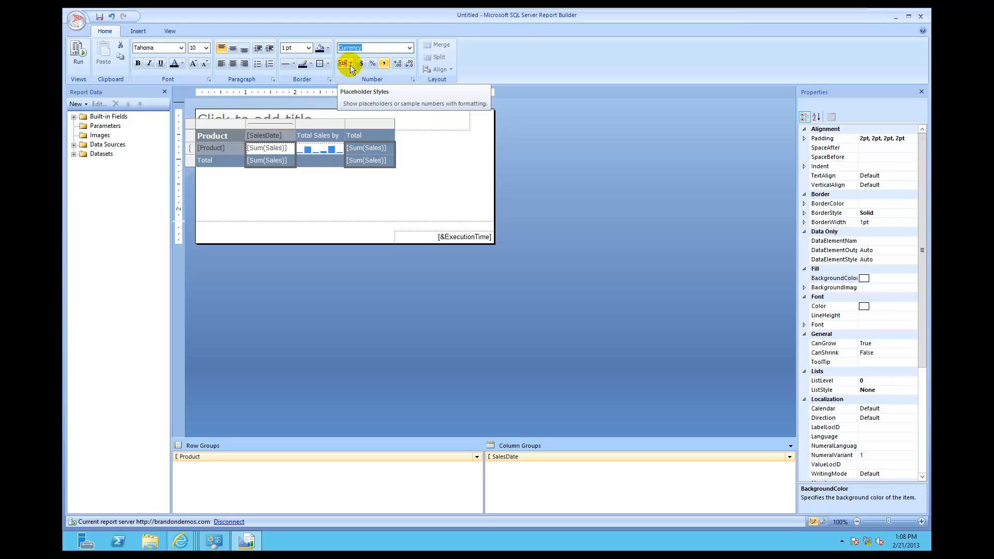
pyautogui.click(351, 63)
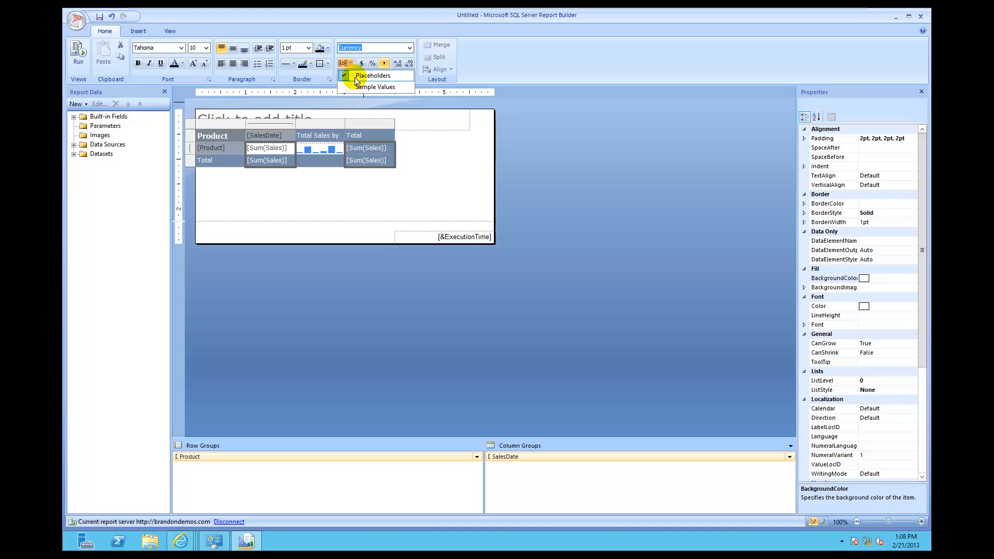
pyautogui.click(374, 87)
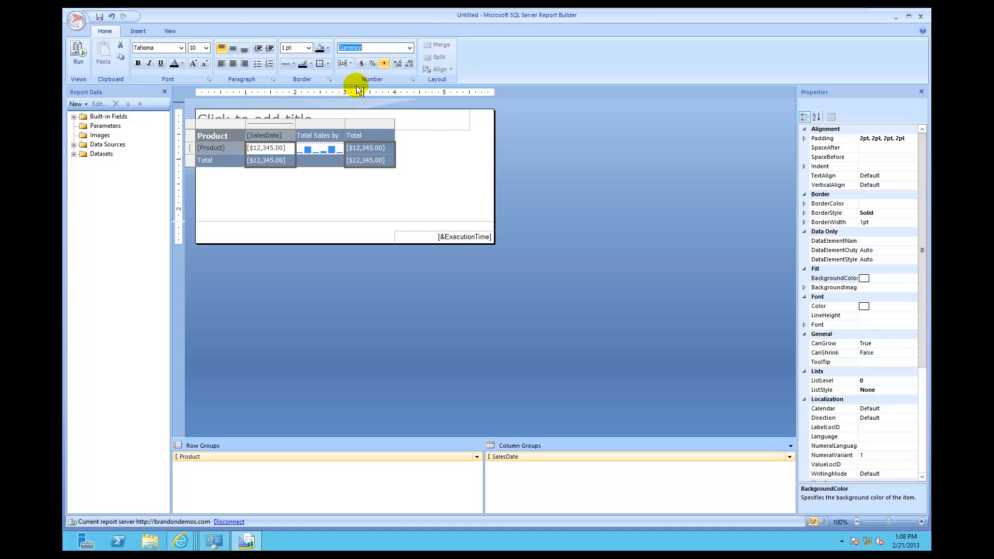
pyautogui.moveTo(373, 193)
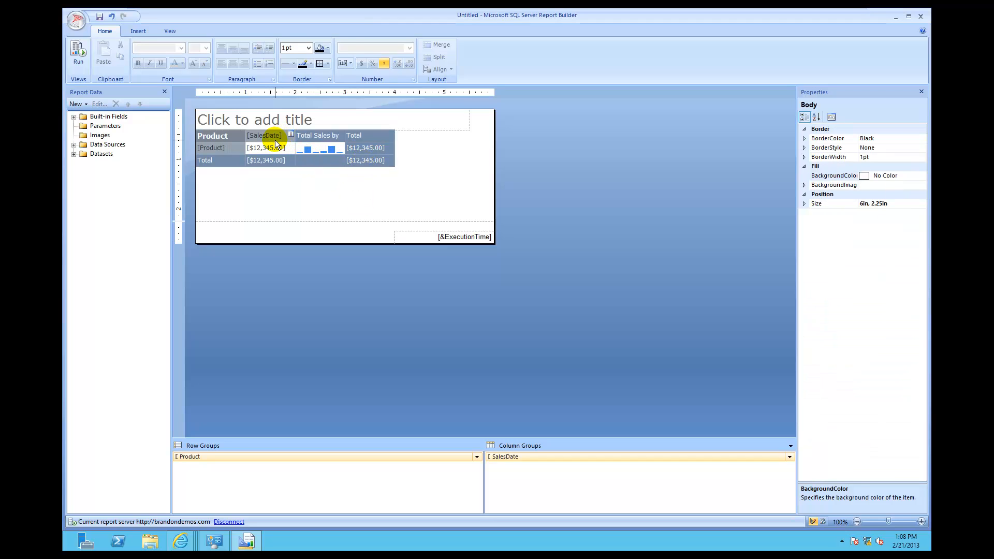
# Step: Format the SalesDate column header as a short date, showing sample value 1/31/2000
pyautogui.click(264, 135)
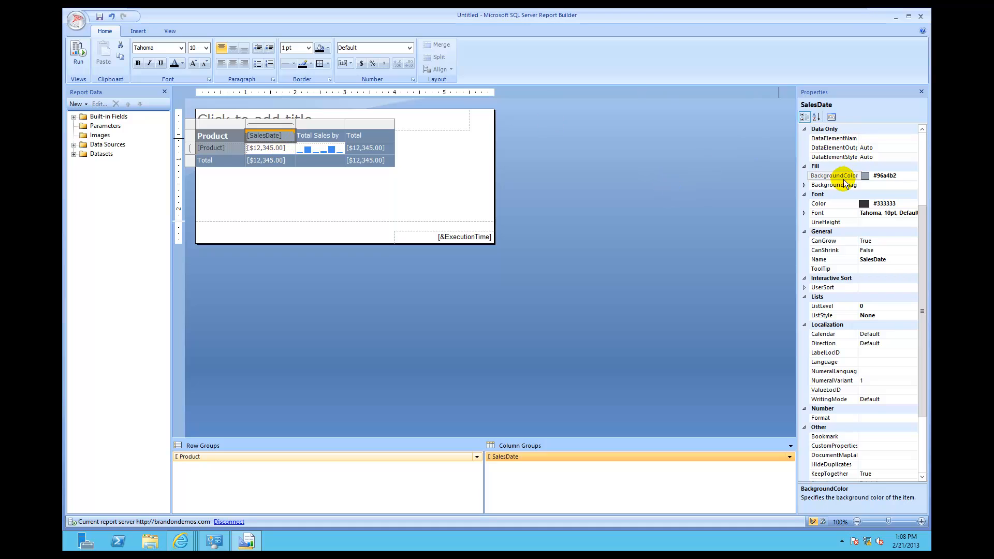
pyautogui.moveTo(381, 70)
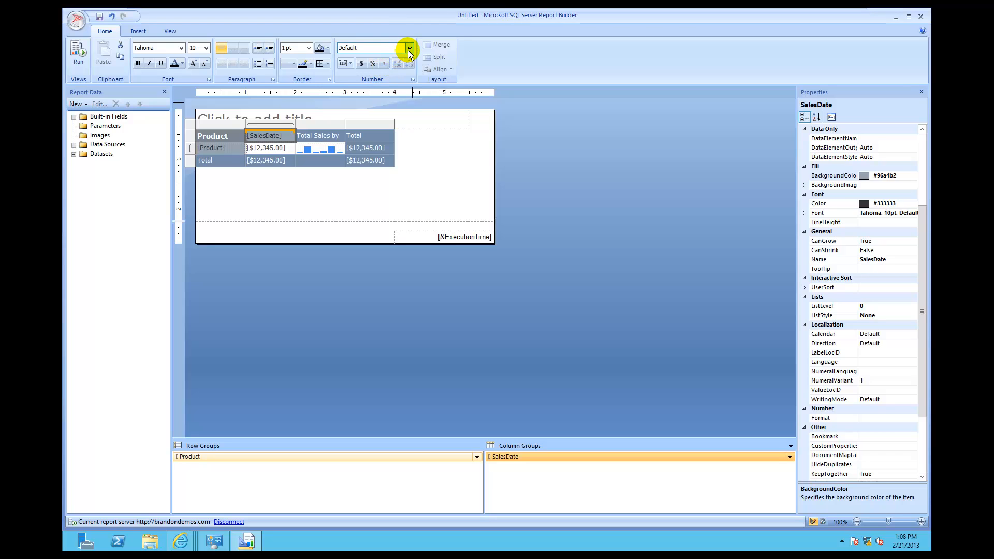
pyautogui.click(408, 48)
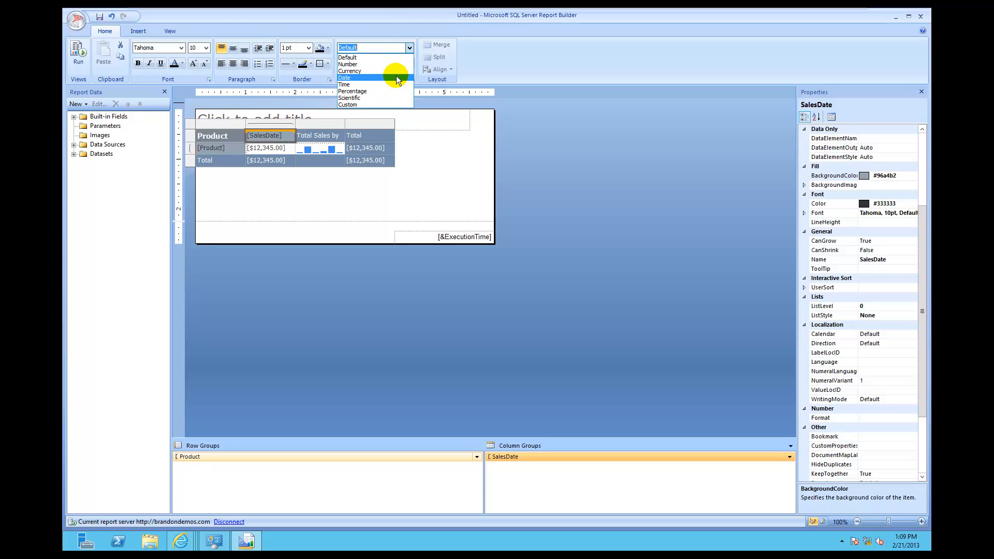
pyautogui.click(344, 78)
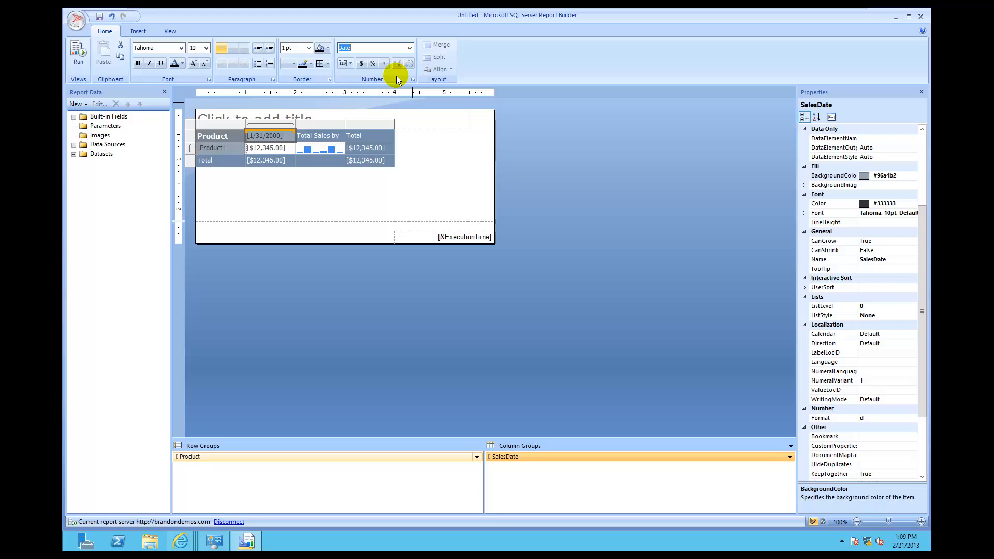
pyautogui.moveTo(381, 78)
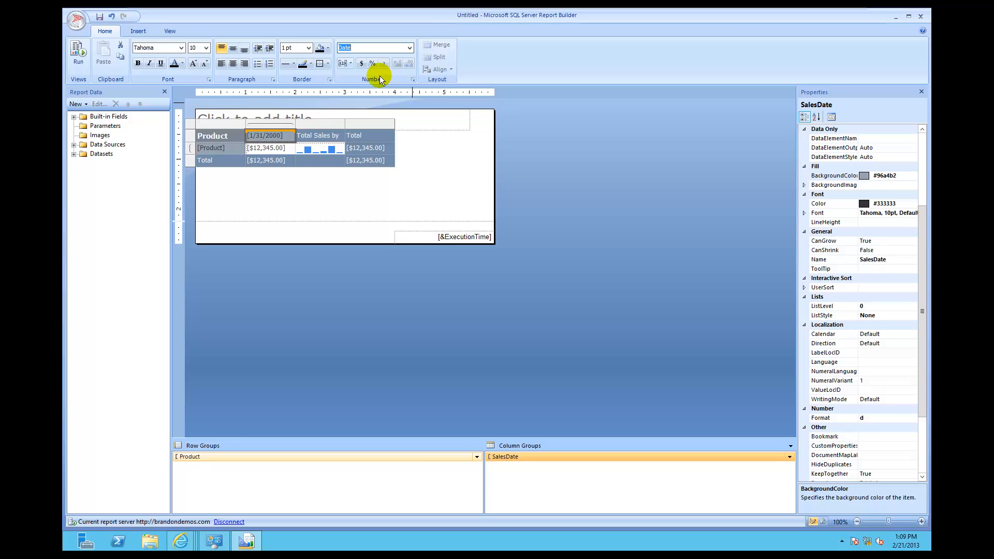
pyautogui.click(349, 63)
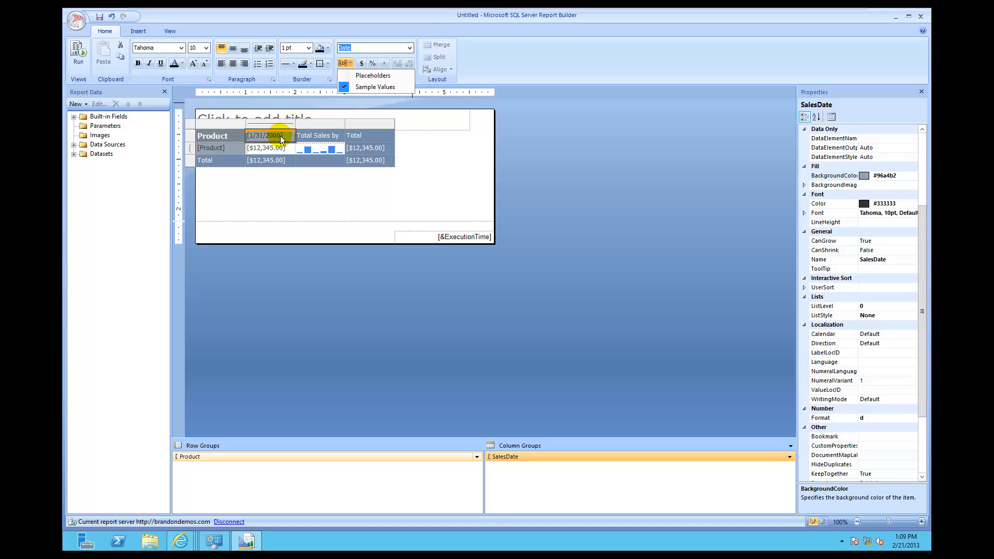
pyautogui.moveTo(421, 214)
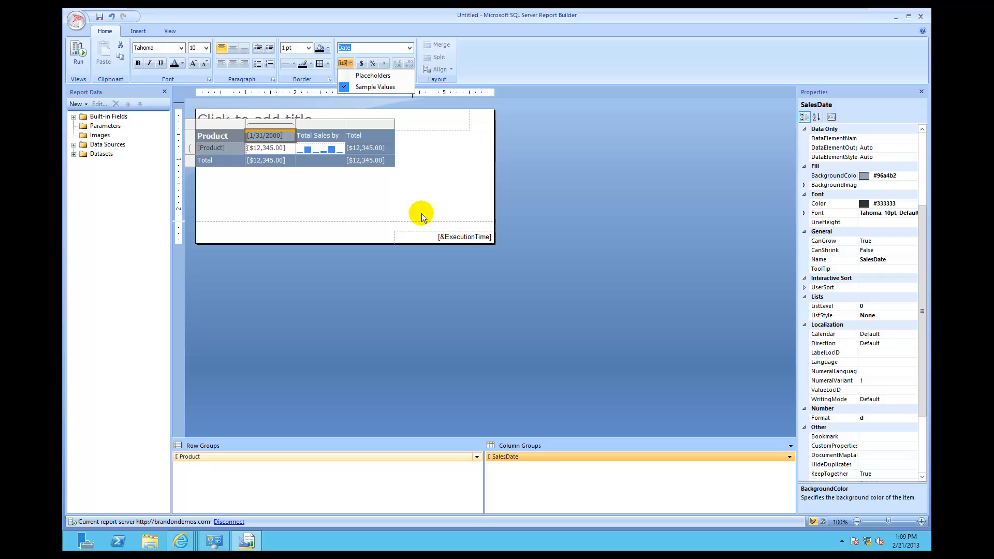
pyautogui.click(431, 190)
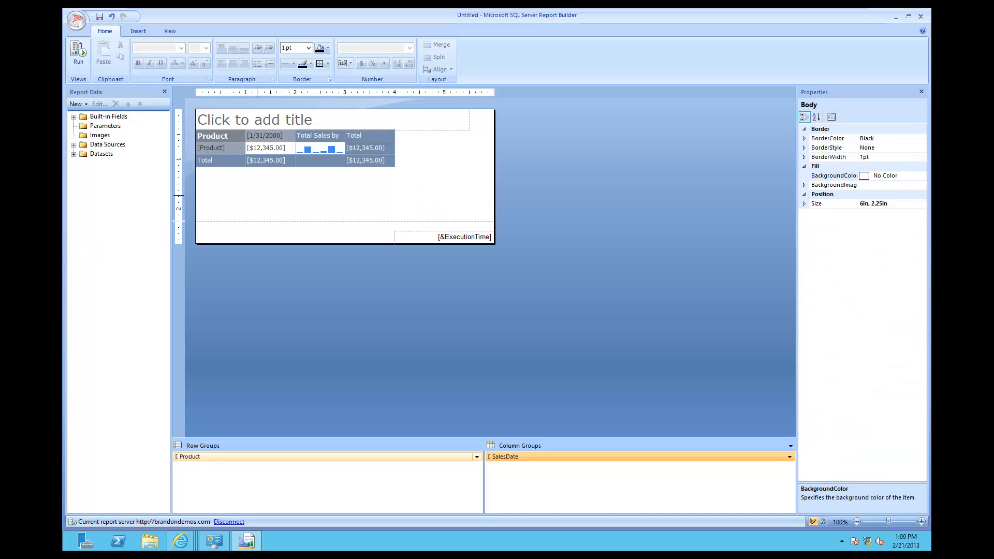
pyautogui.moveTo(64, 425)
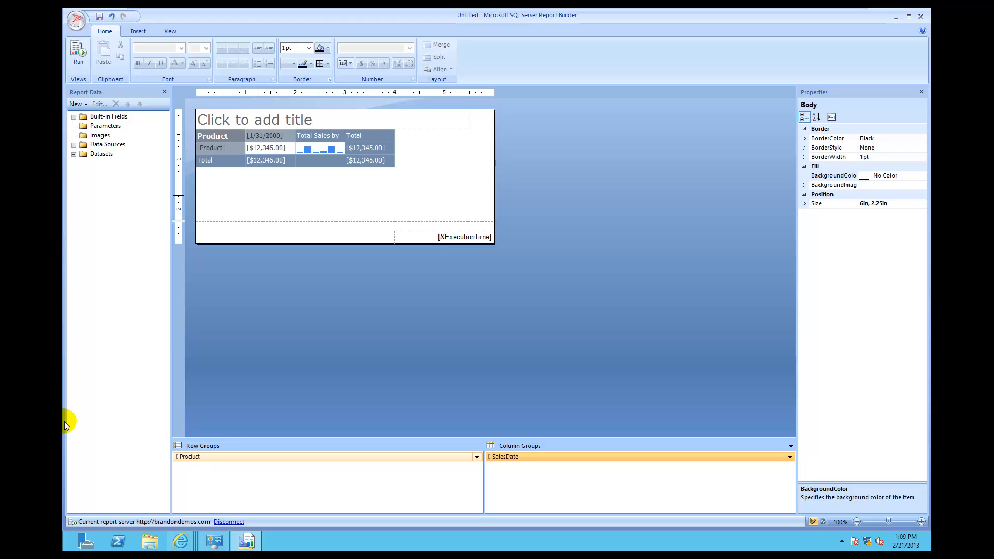
pyautogui.moveTo(70, 442)
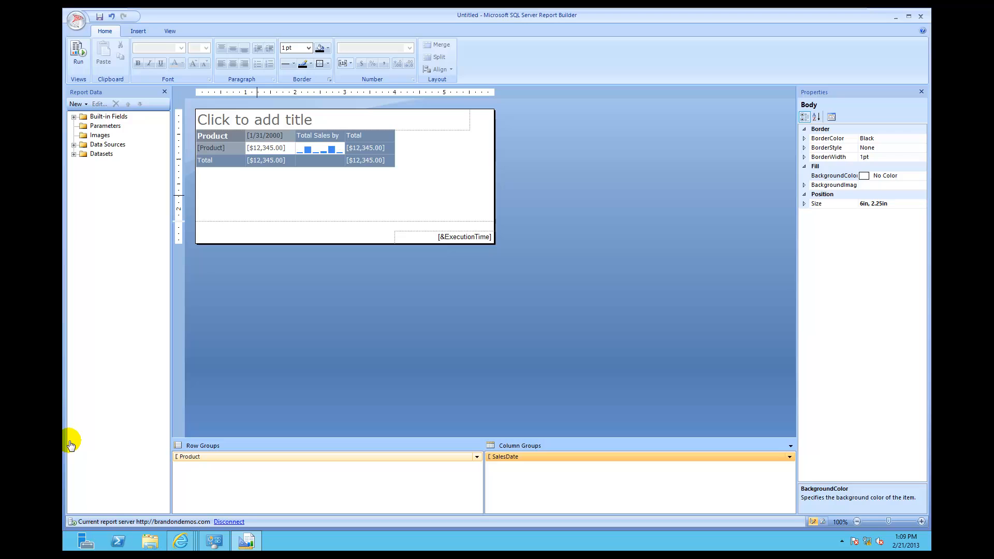
pyautogui.moveTo(73, 444)
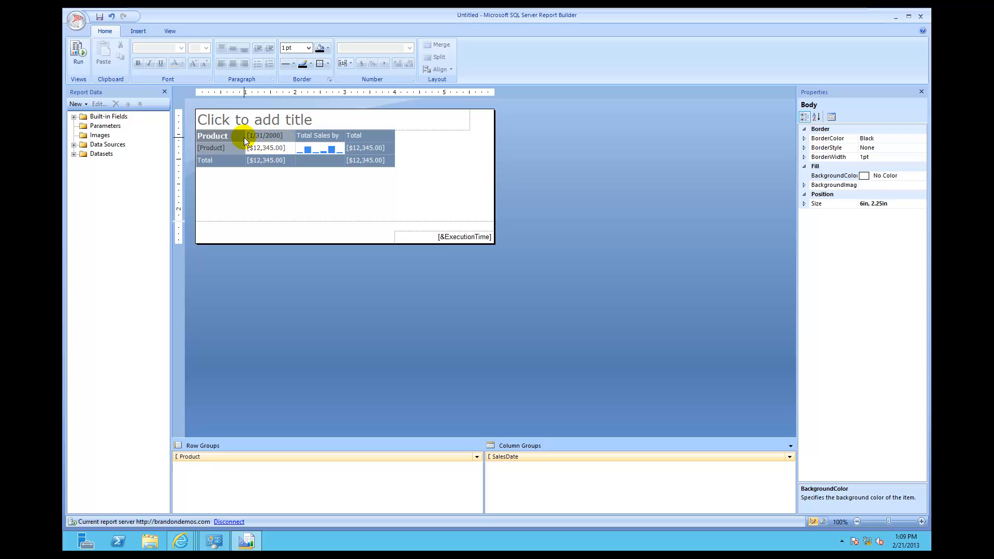
pyautogui.click(265, 135)
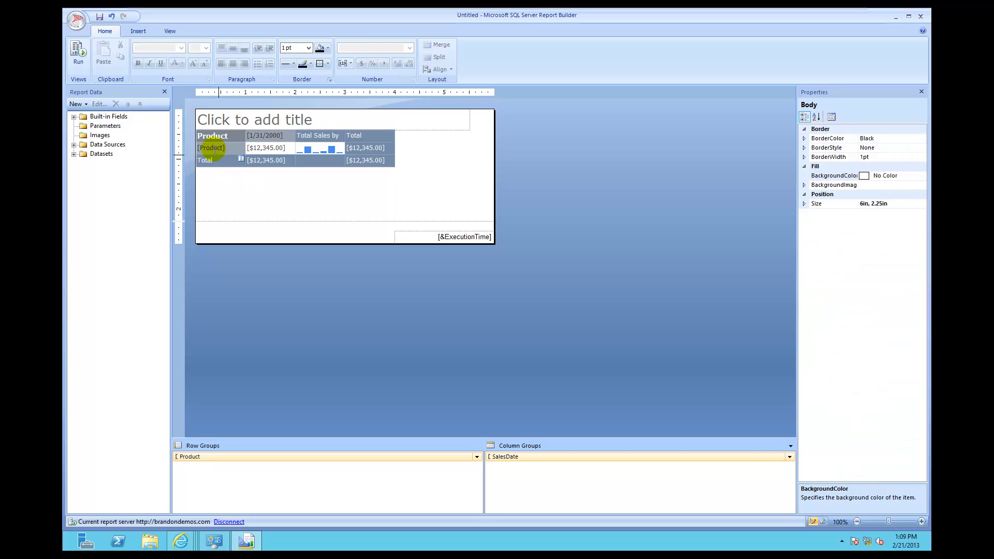
pyautogui.click(212, 136)
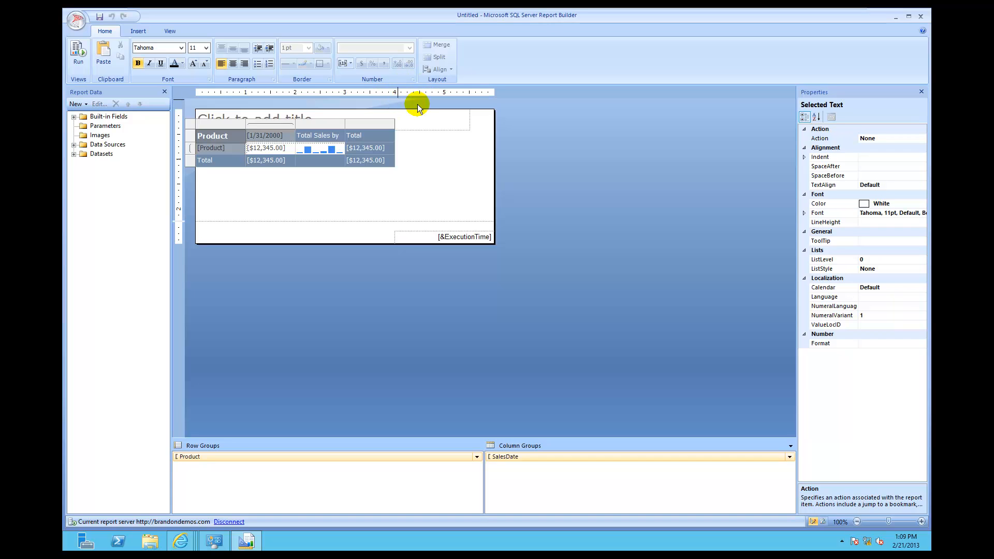
pyautogui.moveTo(404, 127)
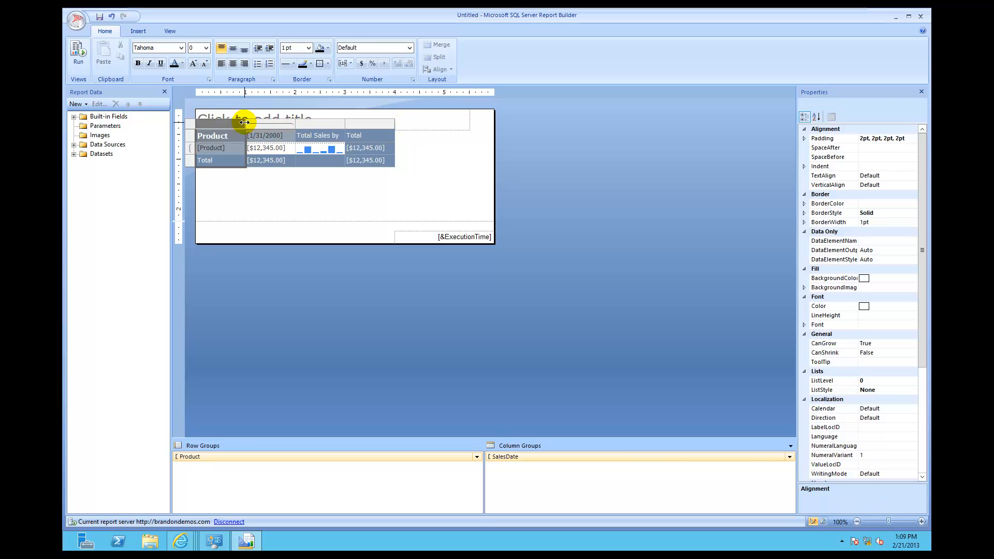
# Step: Widen the Product and sparkline columns so 'Total Sales by Product' fits
pyautogui.moveTo(244, 122); pyautogui.dragTo(262, 125)
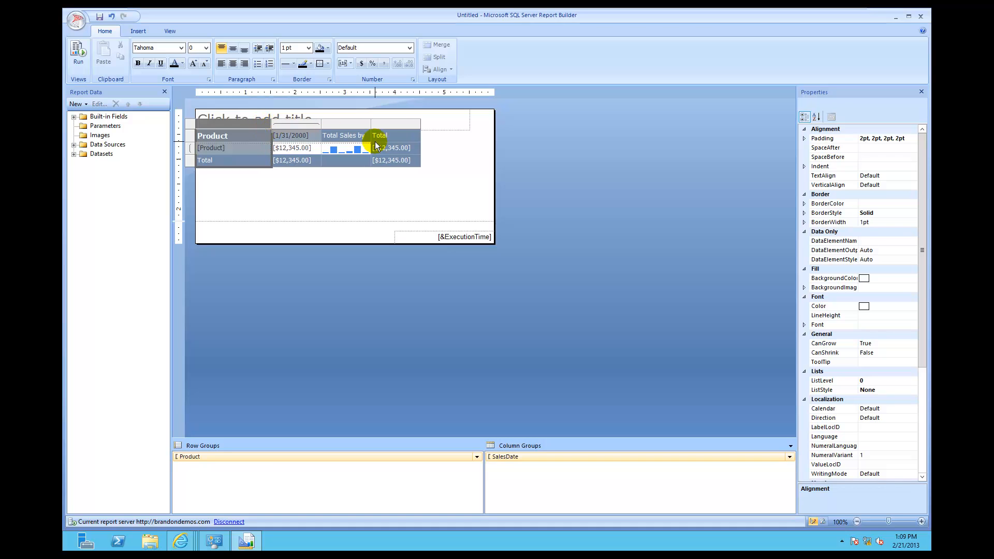
pyautogui.click(346, 125)
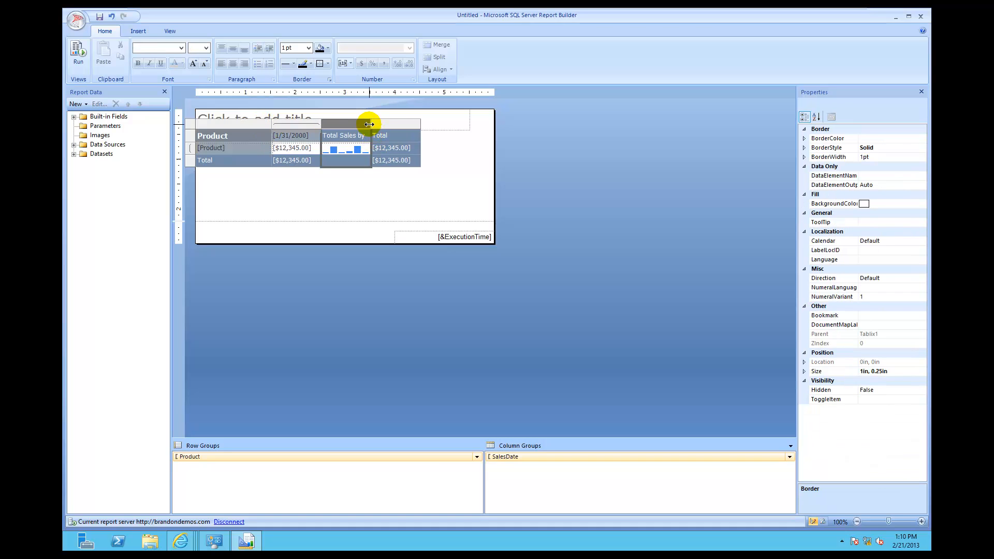
pyautogui.moveTo(369, 124); pyautogui.dragTo(404, 129)
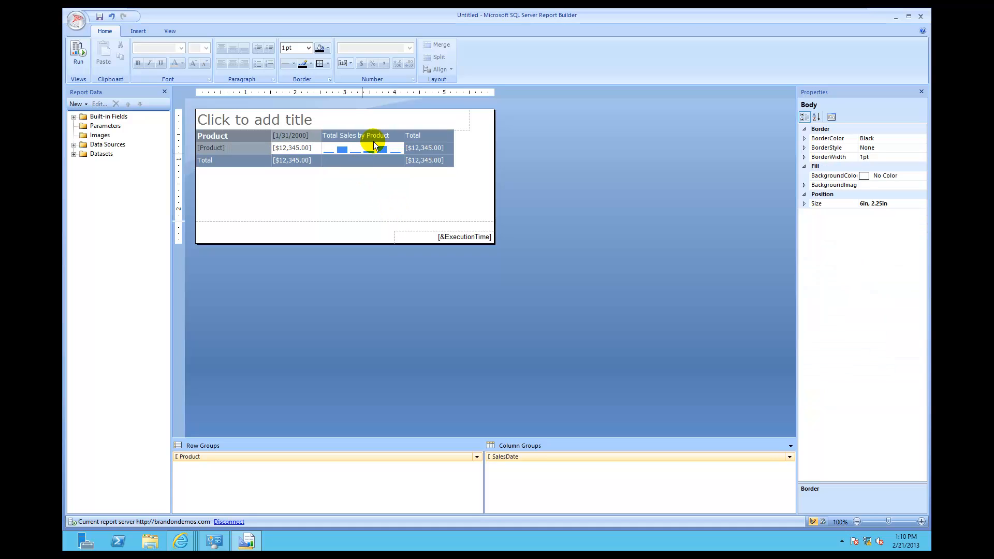
pyautogui.moveTo(350, 123)
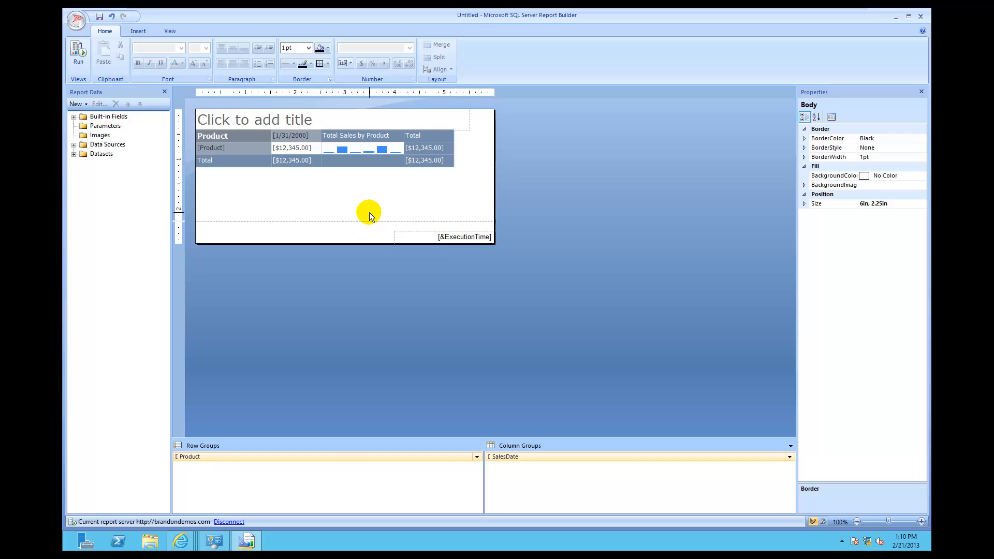
pyautogui.moveTo(357, 210)
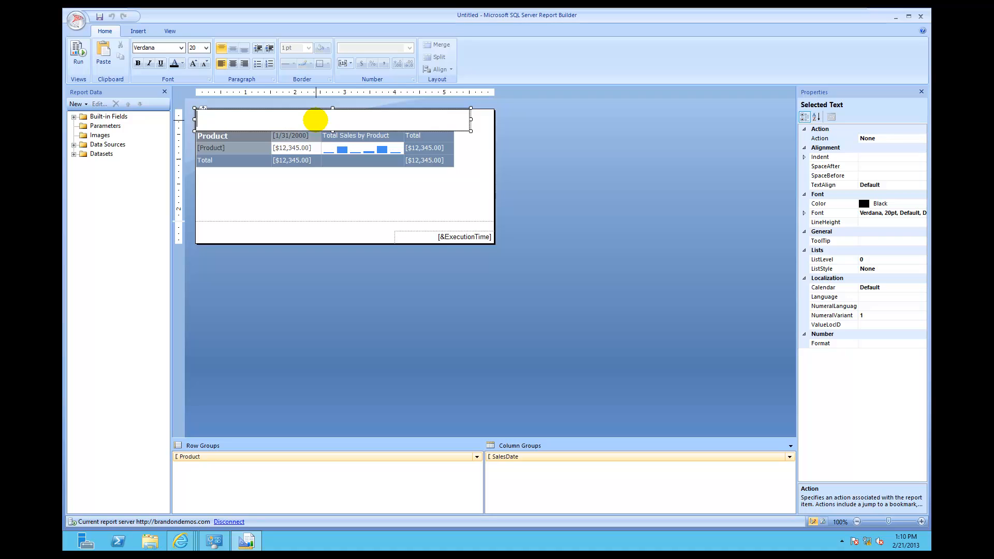
# Step: Enter the report title 'Product Sales' and bring up the title text box's options
pyautogui.write('Product')
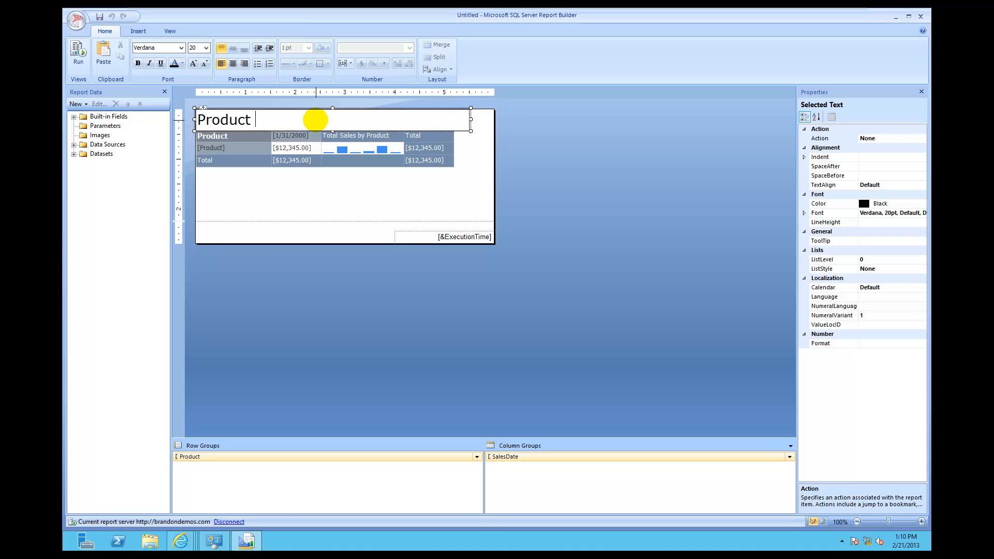
pyautogui.write('Sales')
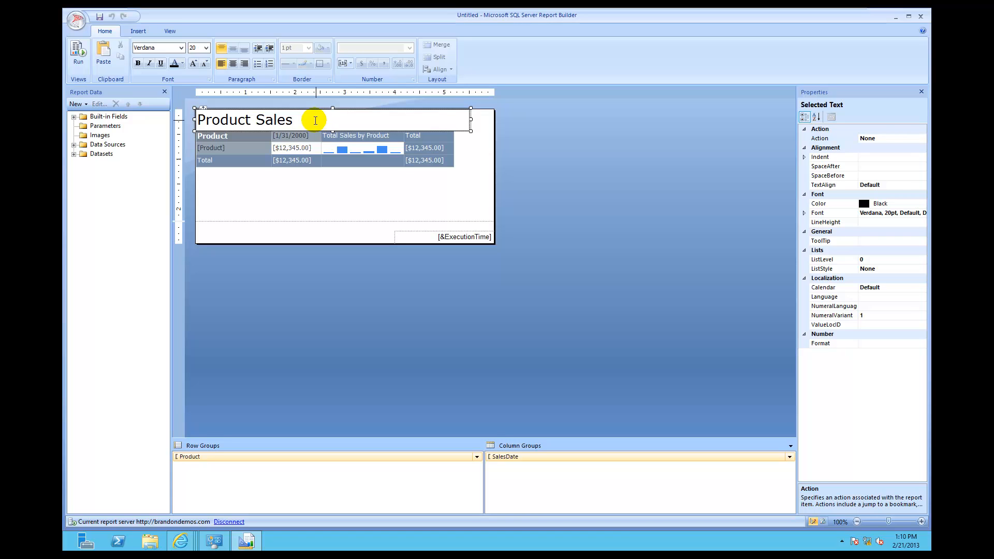
pyautogui.click(529, 192)
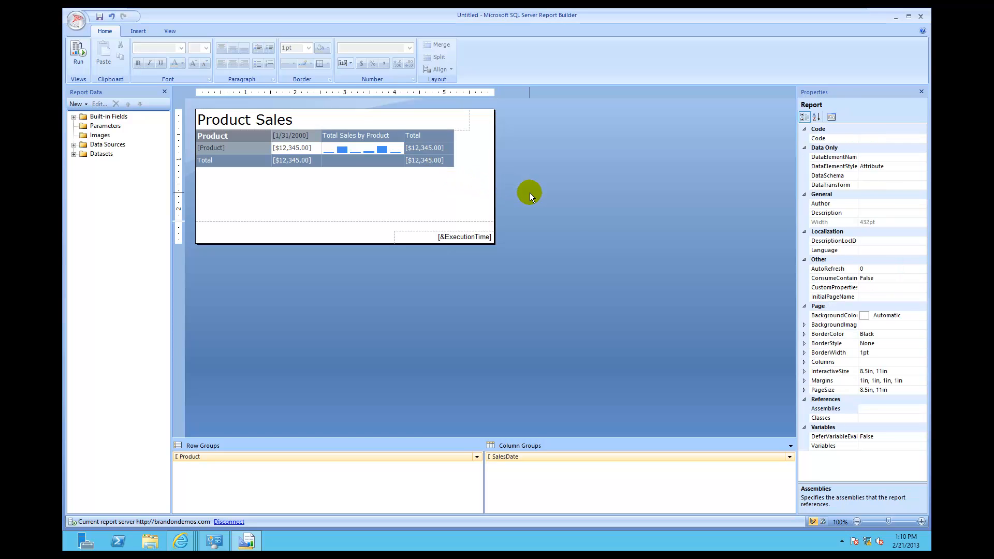
pyautogui.moveTo(478, 174)
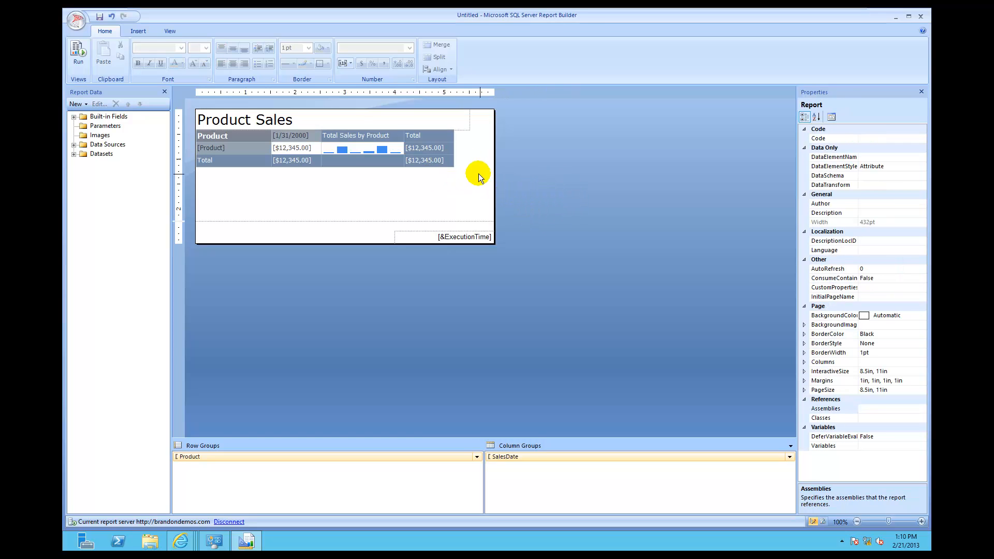
pyautogui.moveTo(444, 128)
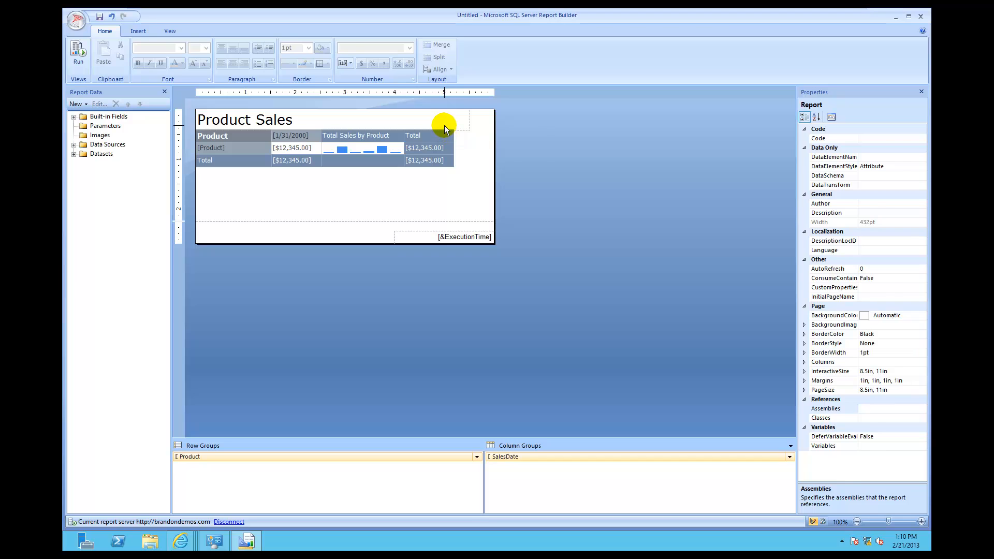
pyautogui.rightClick(441, 125)
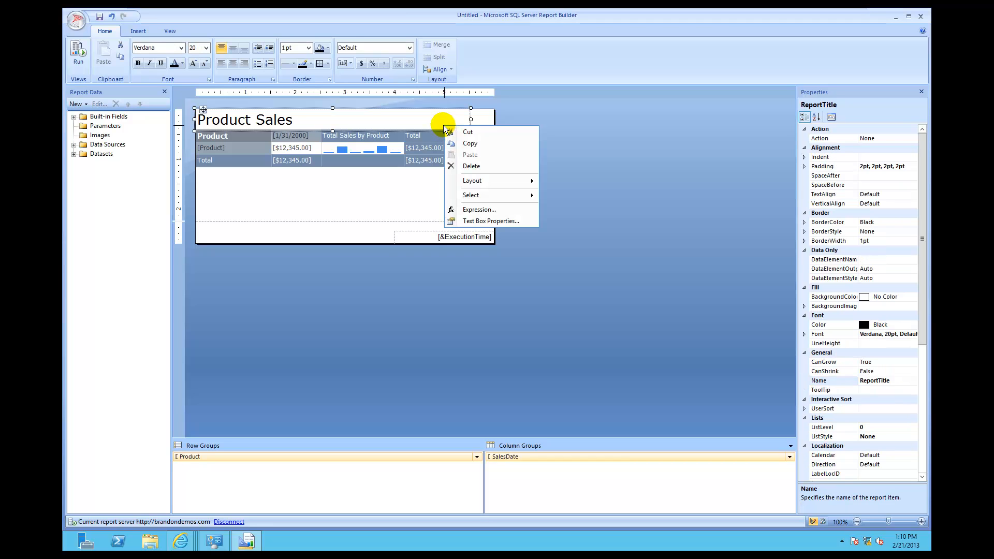
pyautogui.moveTo(476, 198)
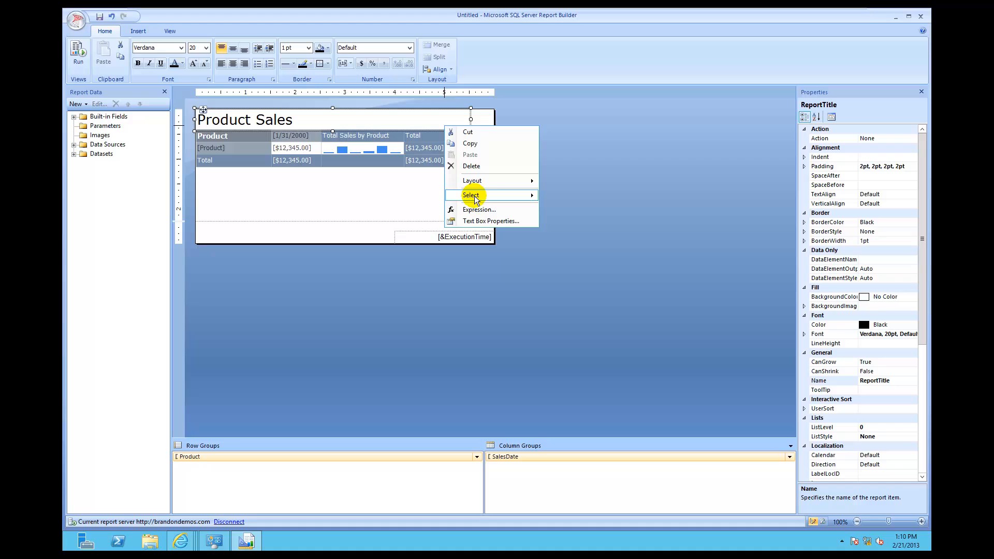
pyautogui.click(481, 219)
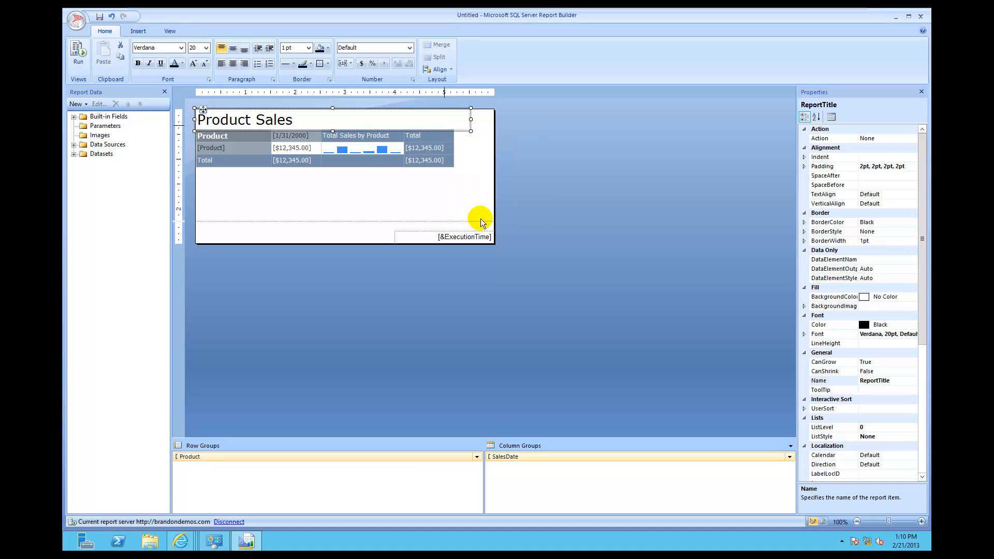
pyautogui.doubleClick(244, 120)
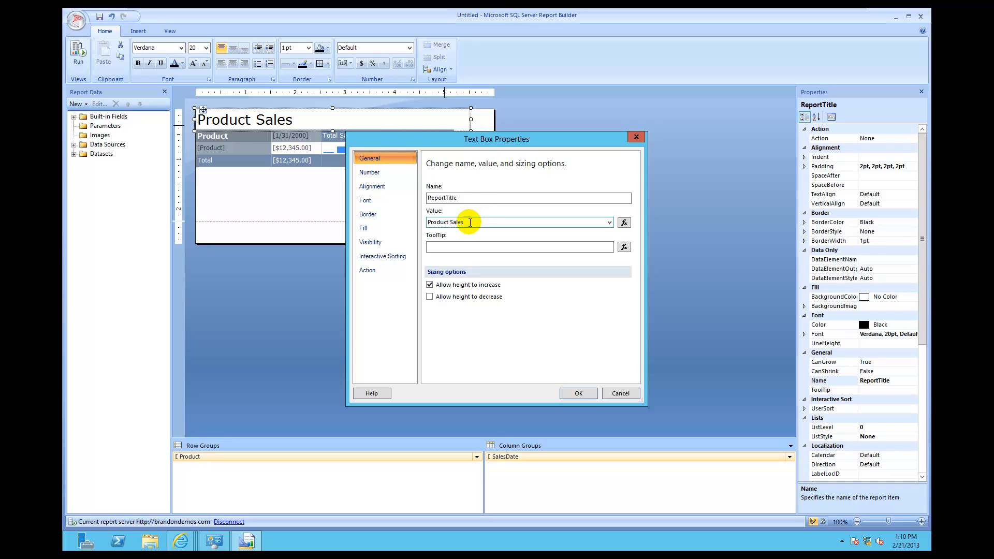
pyautogui.click(365, 200)
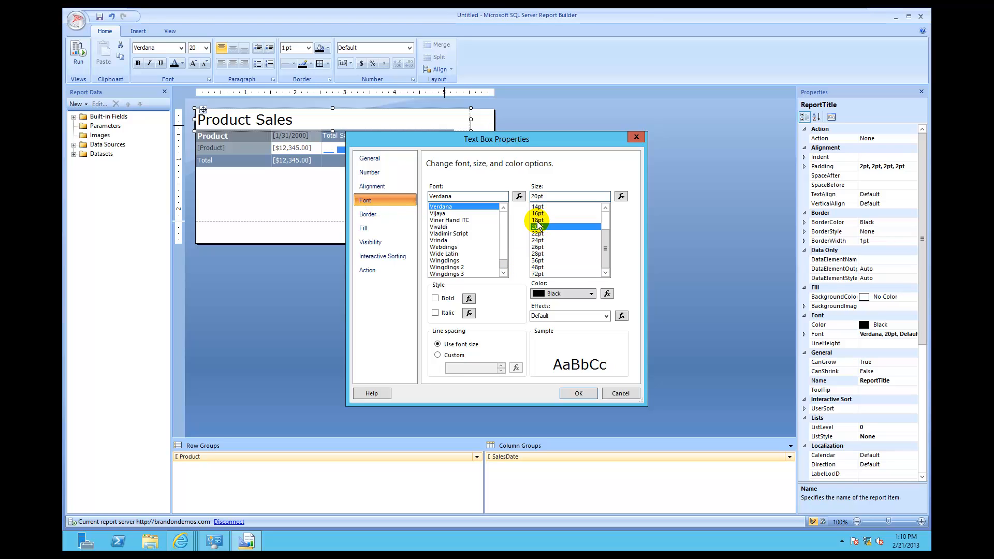
pyautogui.click(537, 220)
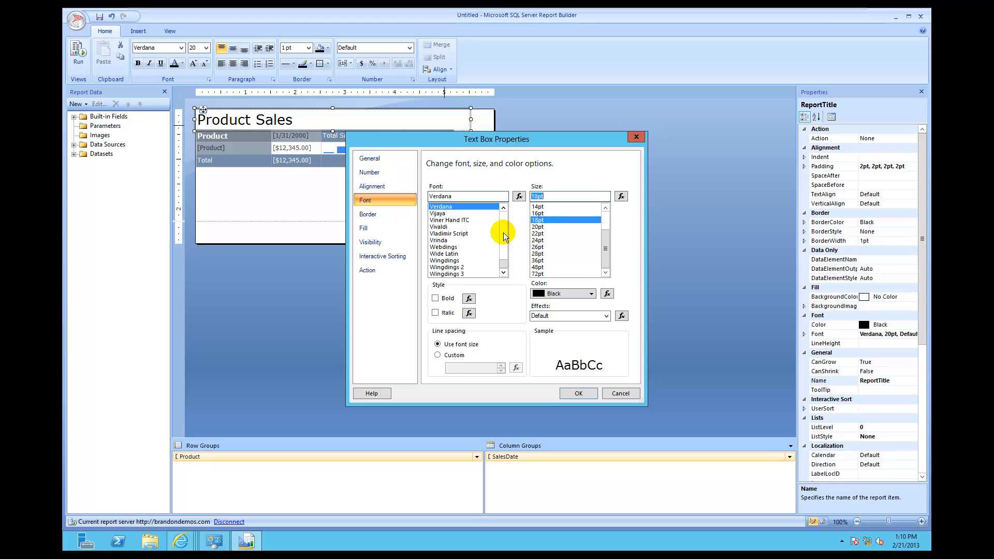
pyautogui.click(466, 197)
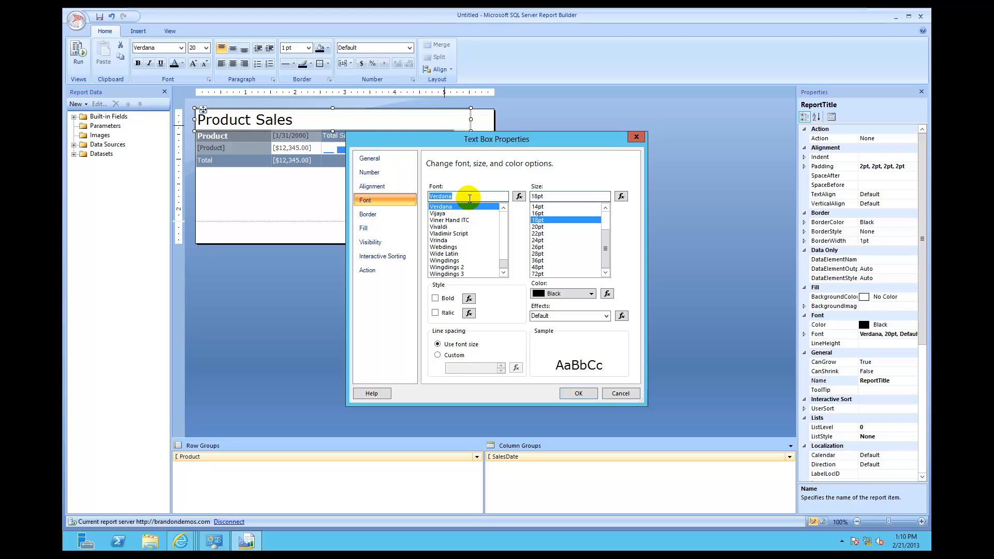
pyautogui.write('maroon')
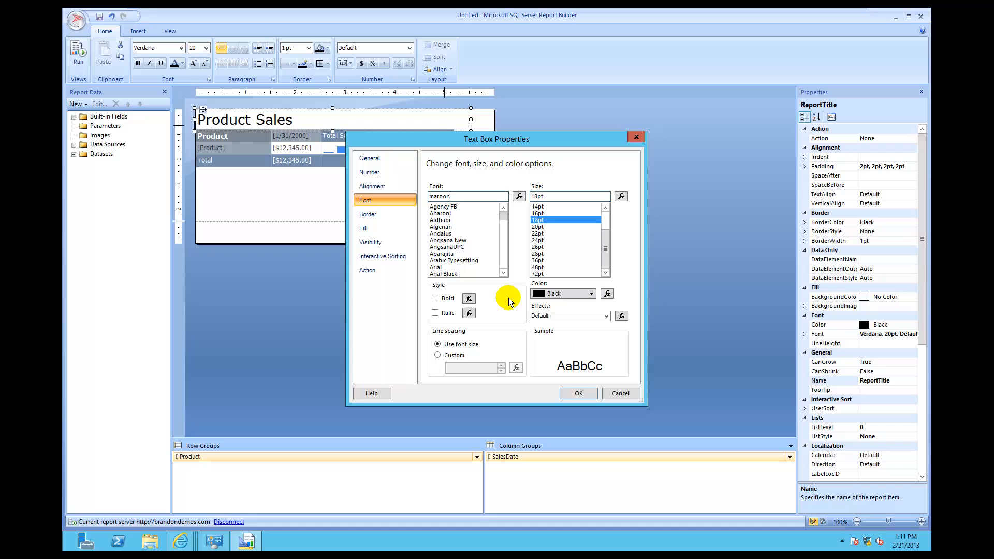
pyautogui.moveTo(515, 250)
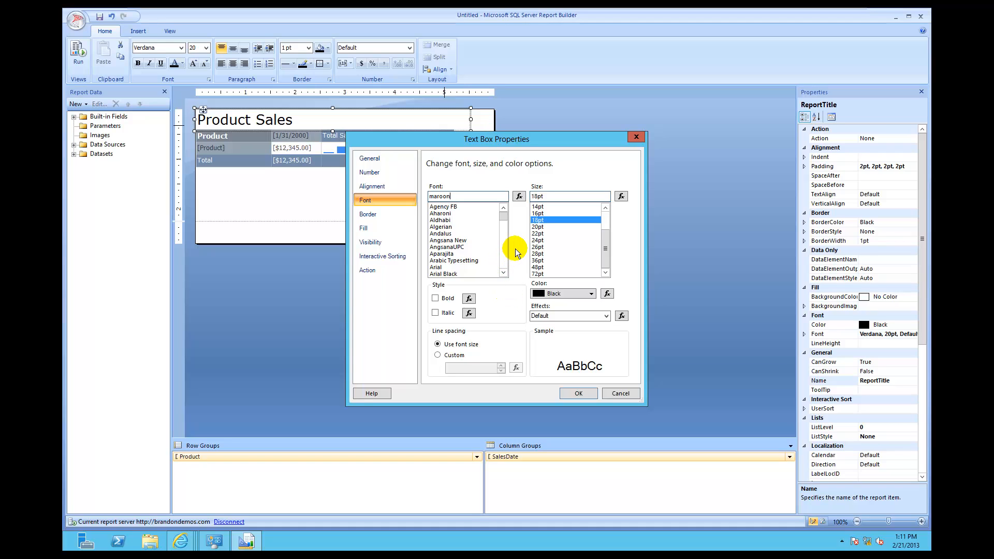
pyautogui.moveTo(505, 302)
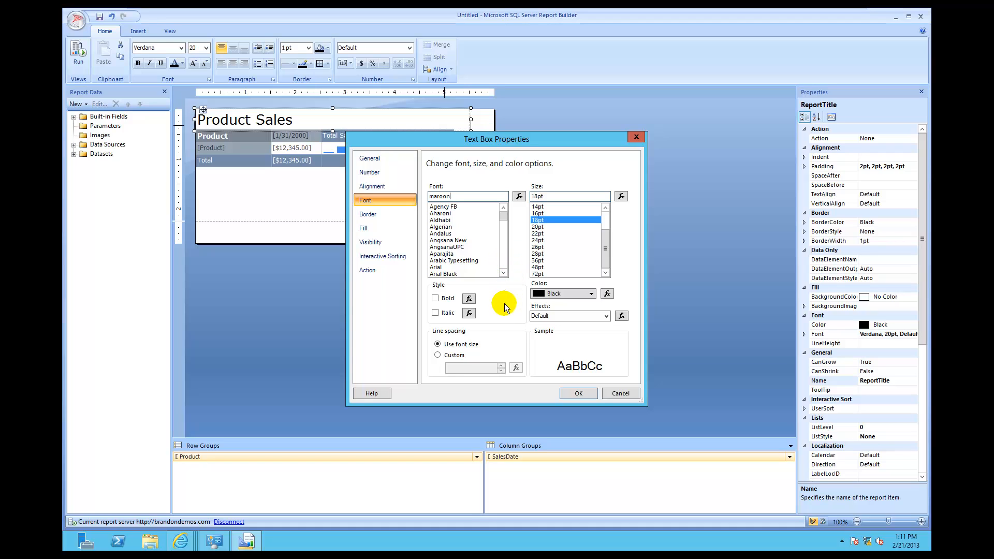
pyautogui.moveTo(485, 261)
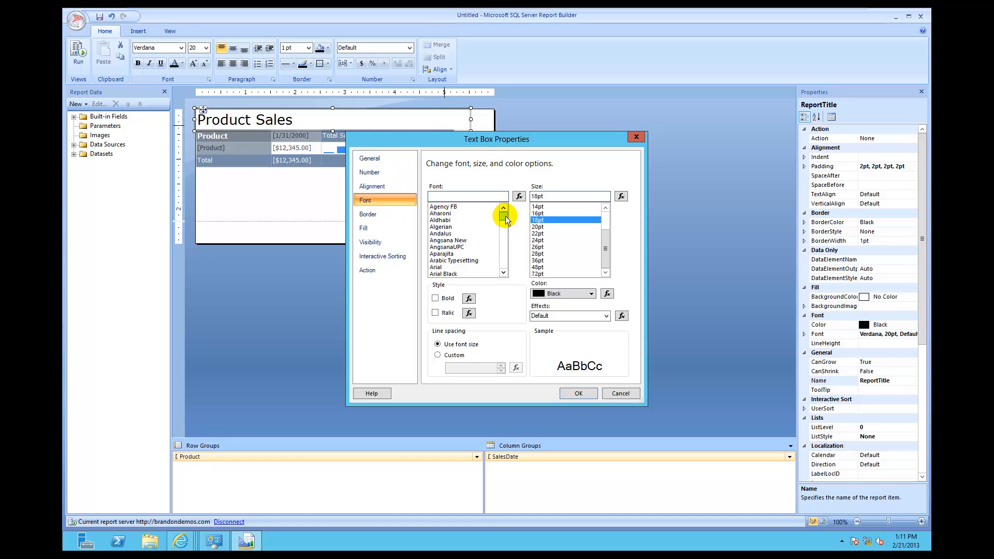
pyautogui.moveTo(616, 393)
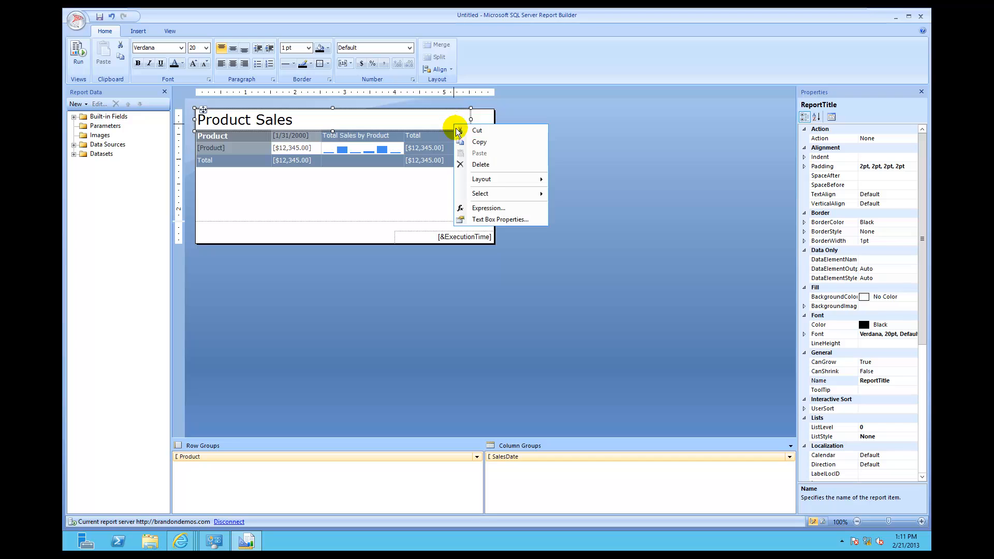
# Step: Format the title text box as 18pt, Maroon colour and Bold, then confirm
pyautogui.click(500, 219)
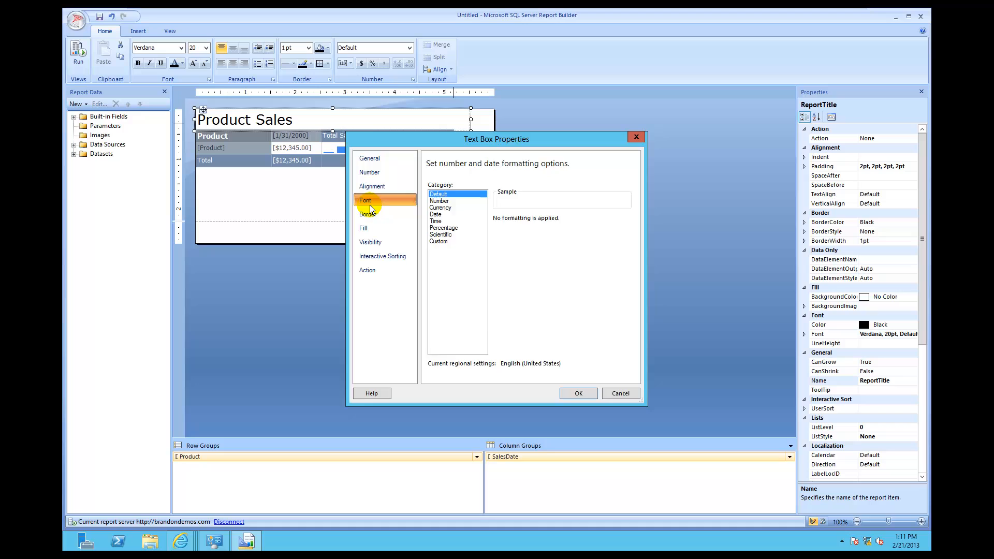
pyautogui.click(365, 200)
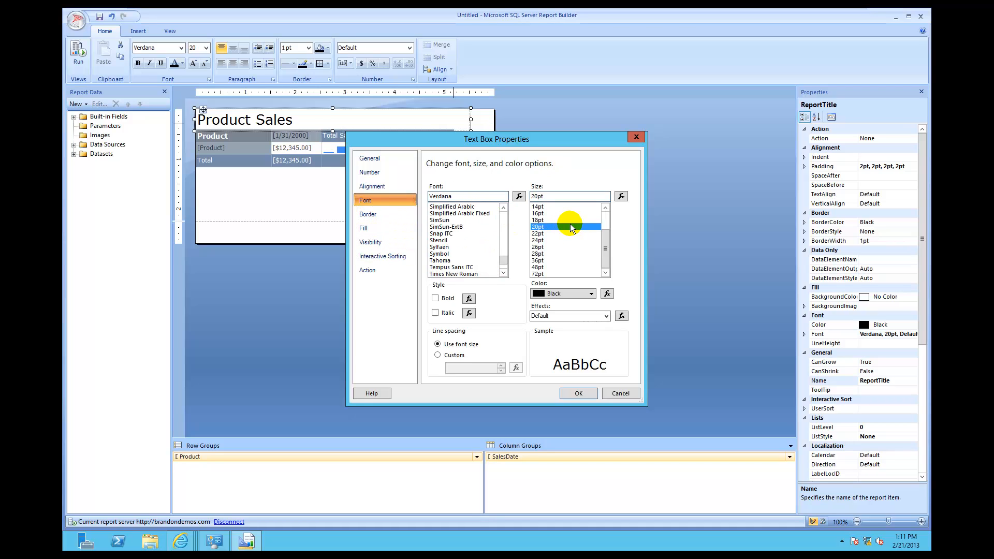
pyautogui.click(547, 220)
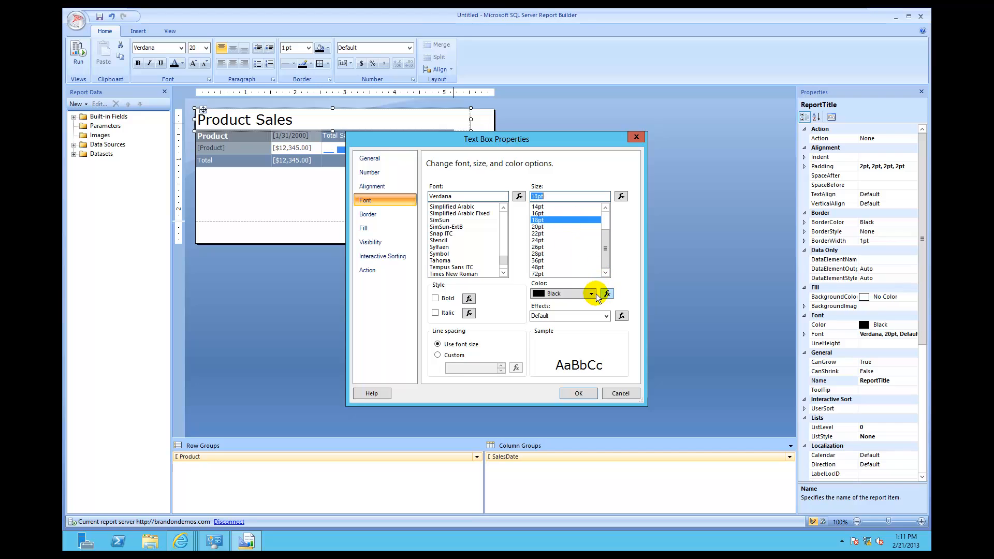
pyautogui.click(591, 294)
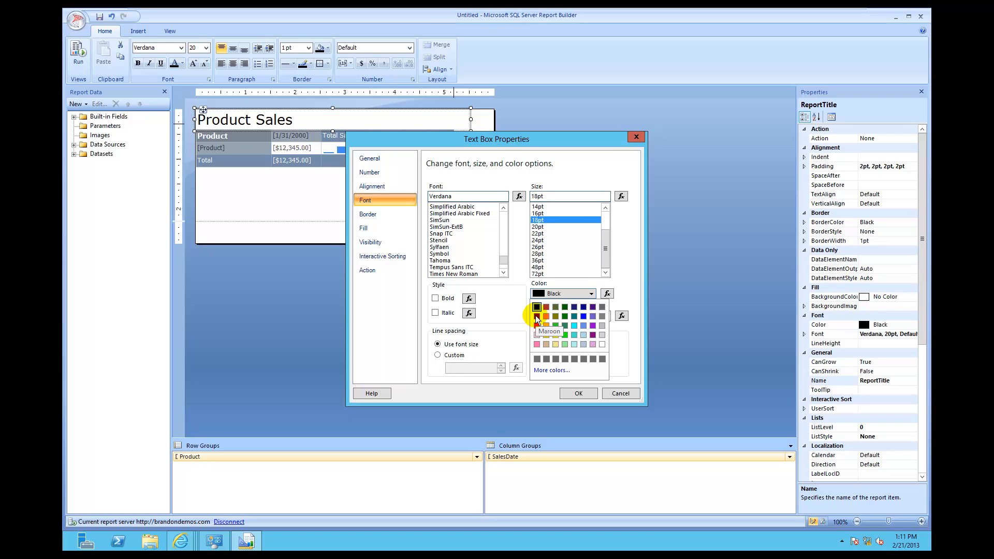
pyautogui.click(537, 316)
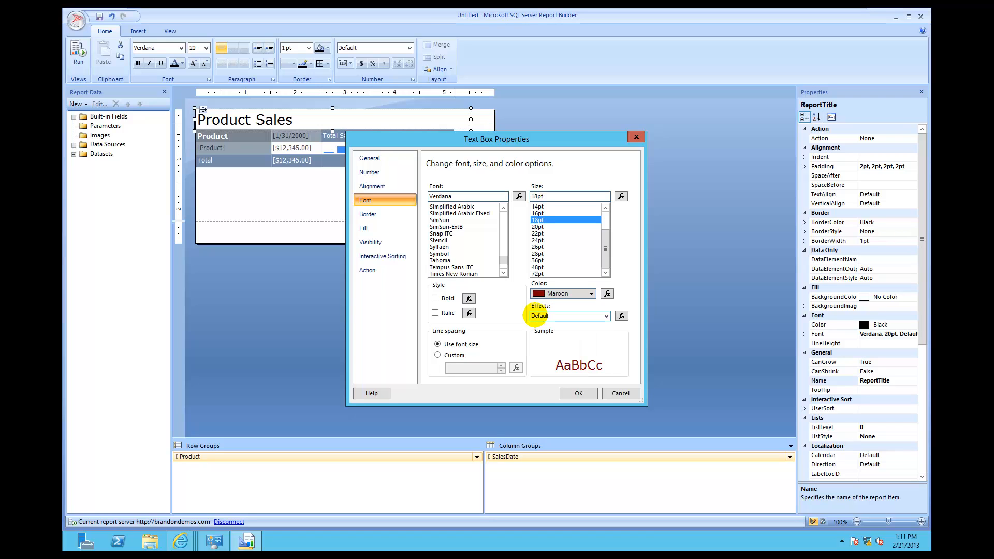
pyautogui.click(435, 299)
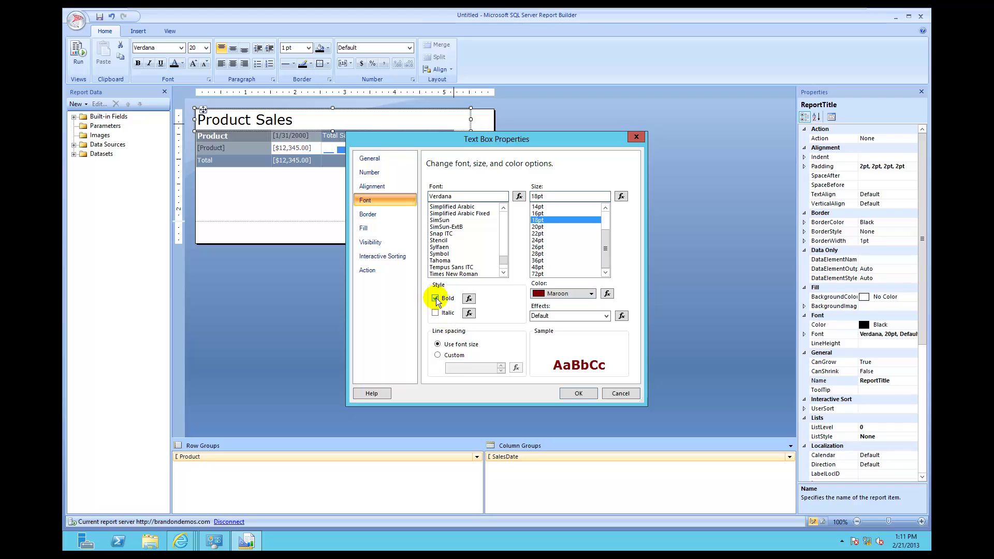
pyautogui.click(435, 298)
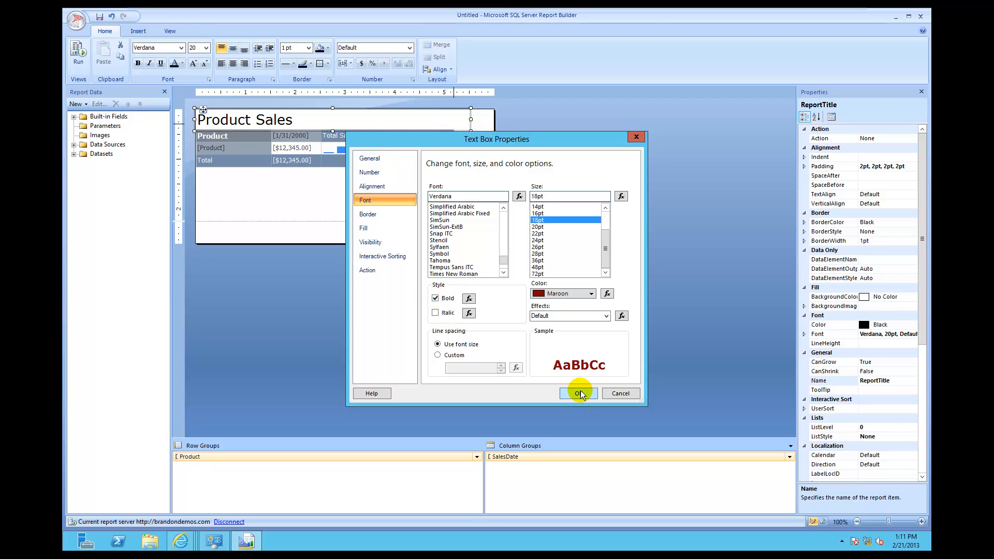
pyautogui.click(578, 393)
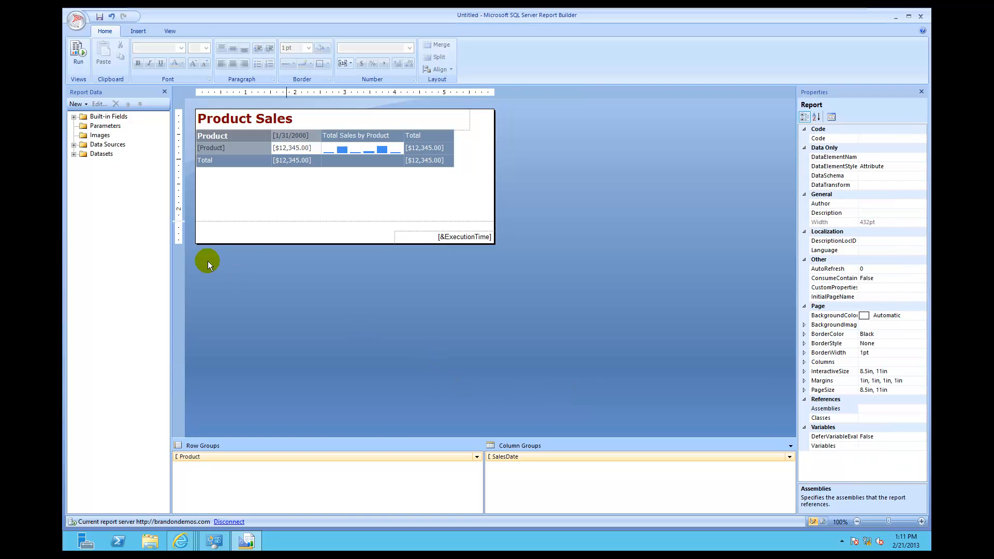
# Step: Run the report to render the Product Sales matrix with its sparklines
pyautogui.click(77, 54)
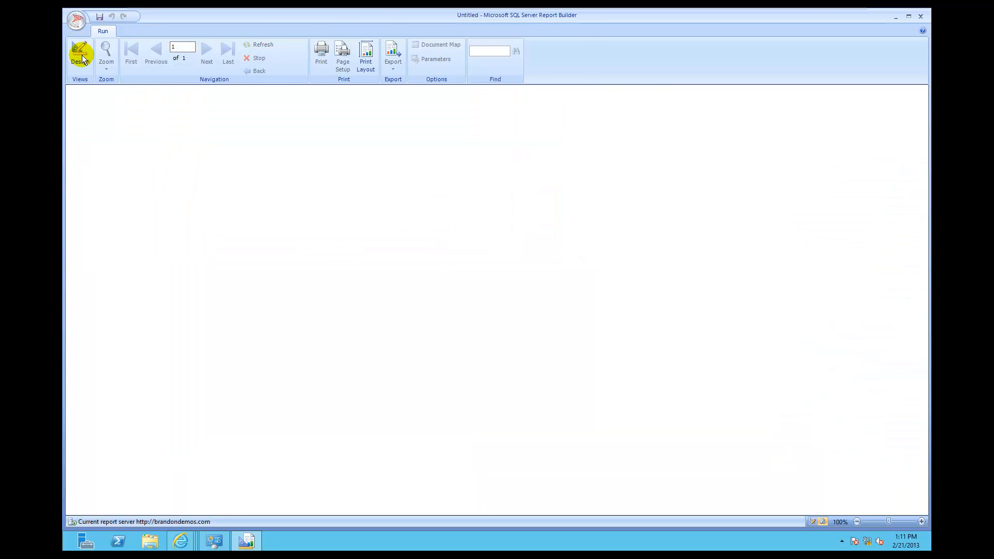
pyautogui.click(80, 54)
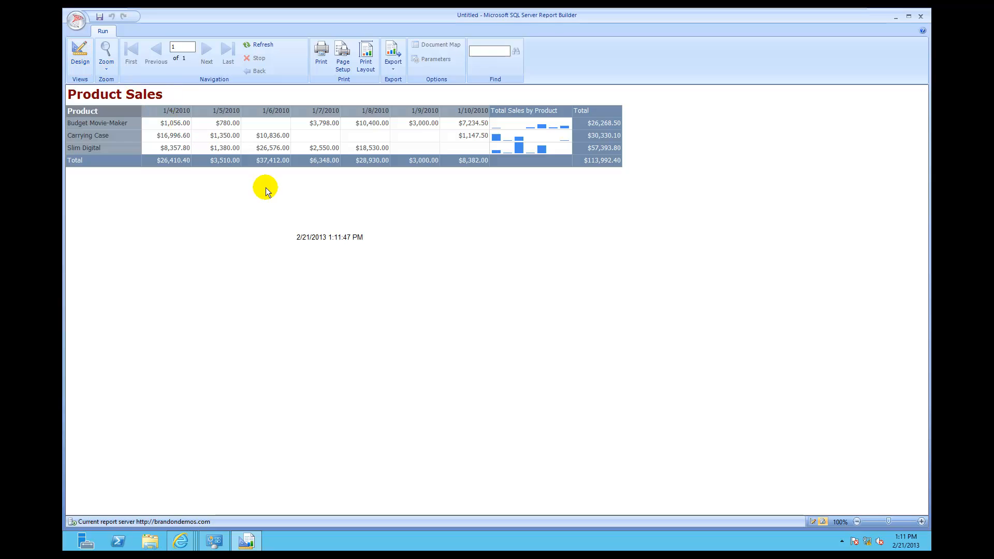
pyautogui.moveTo(535, 144)
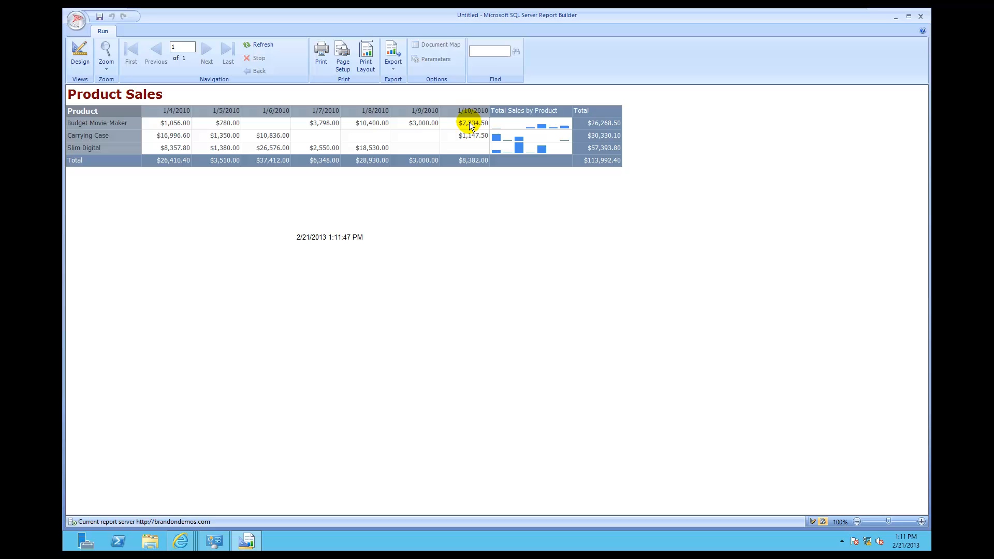
pyautogui.moveTo(448, 130)
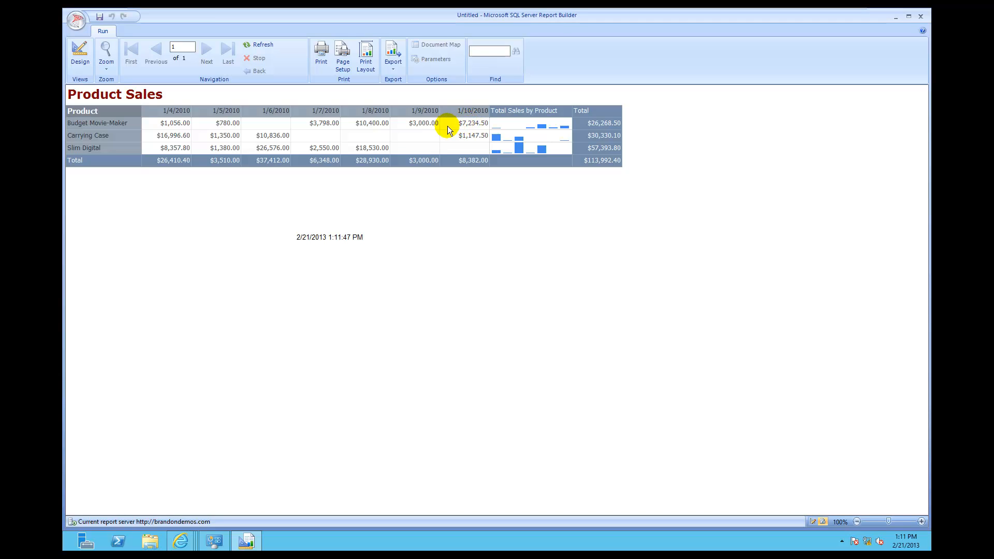
pyautogui.moveTo(443, 128)
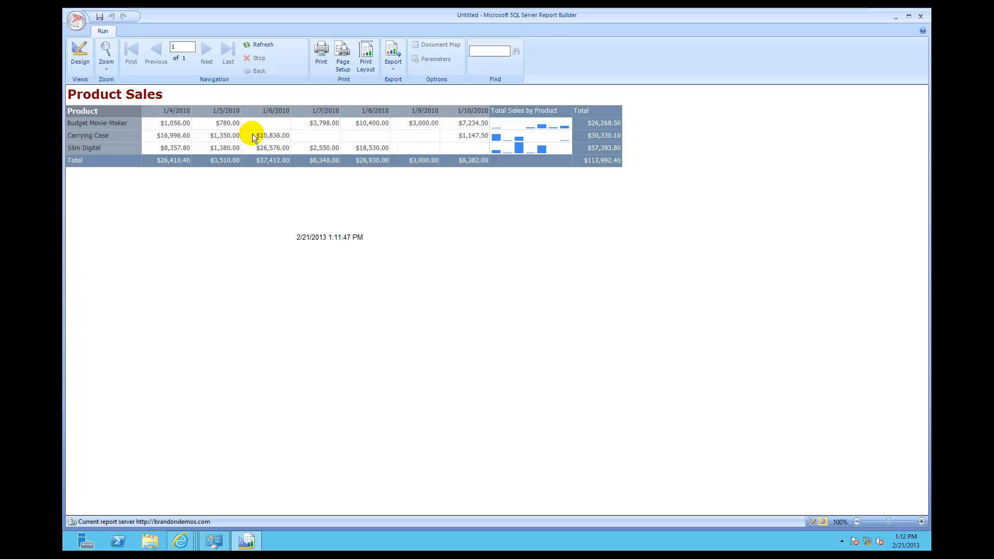
pyautogui.moveTo(286, 144)
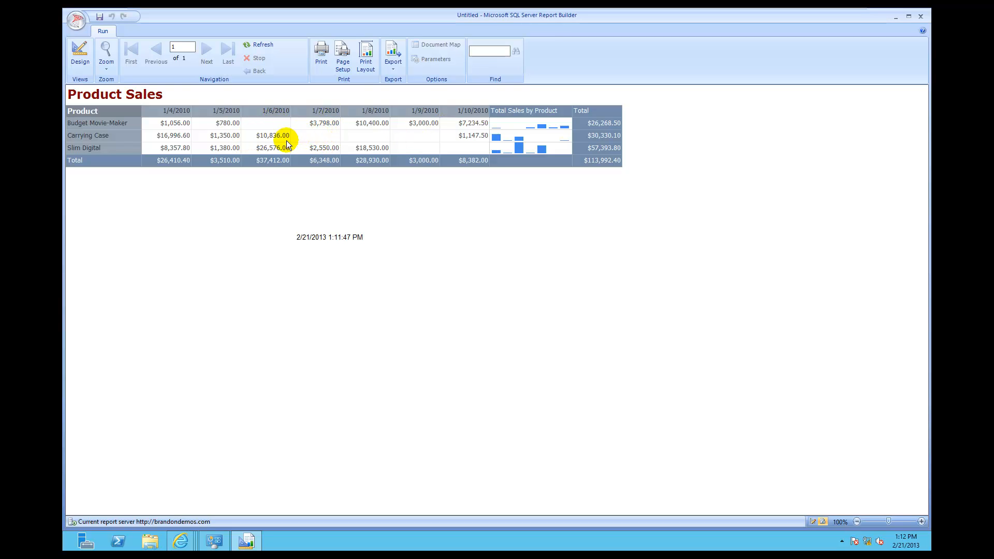
pyautogui.moveTo(274, 139)
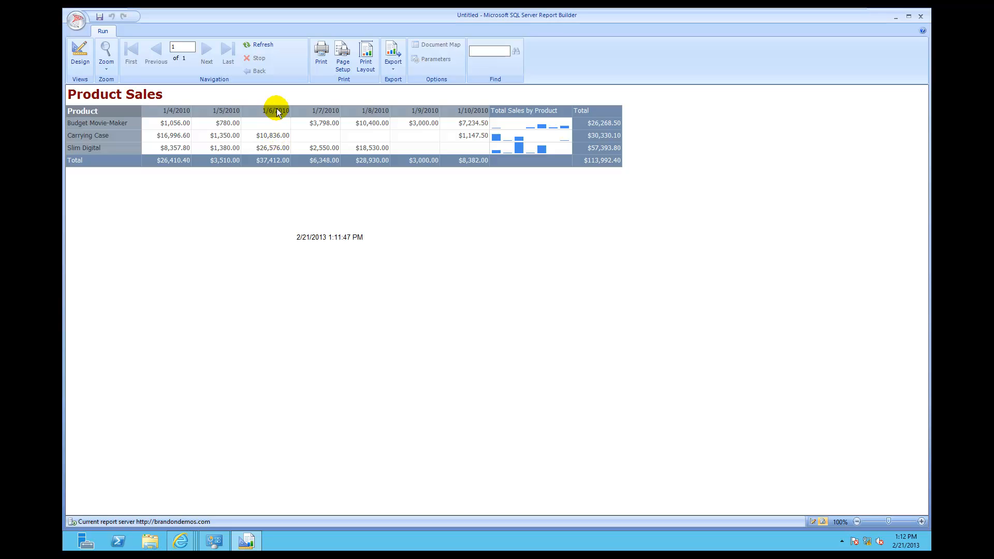
pyautogui.moveTo(344, 111)
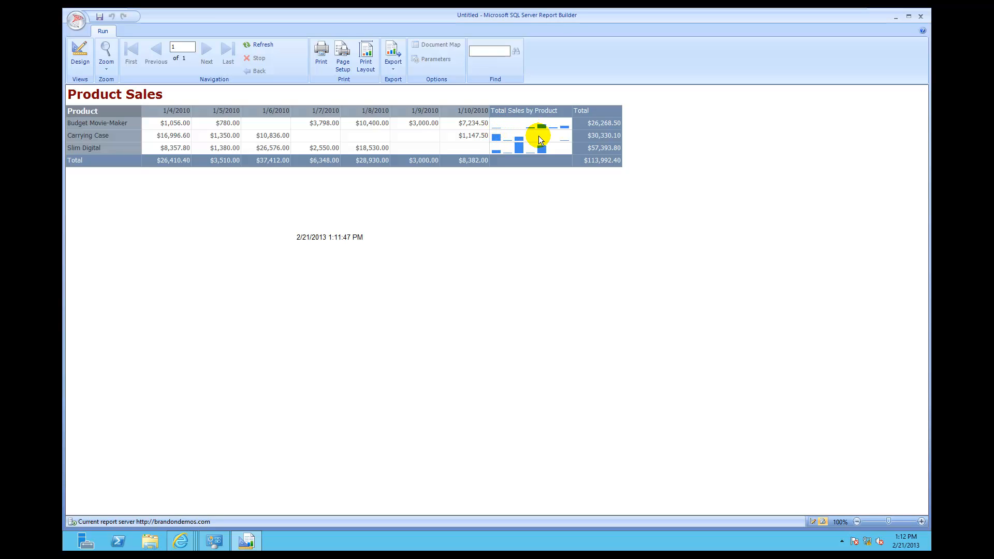
pyautogui.moveTo(348, 128)
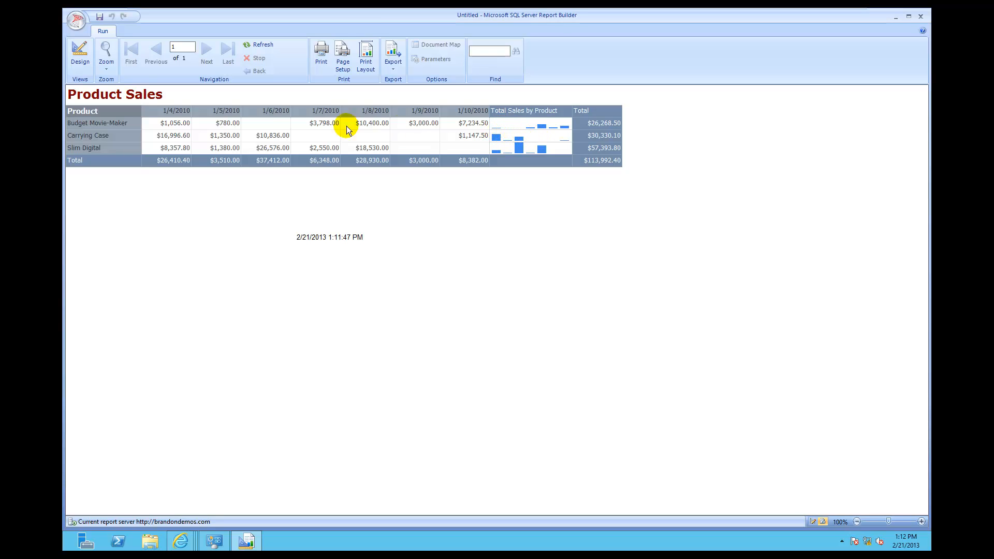
# Step: Return to design mode and save the report into the Reports folder as SparklineDemo
pyautogui.click(79, 50)
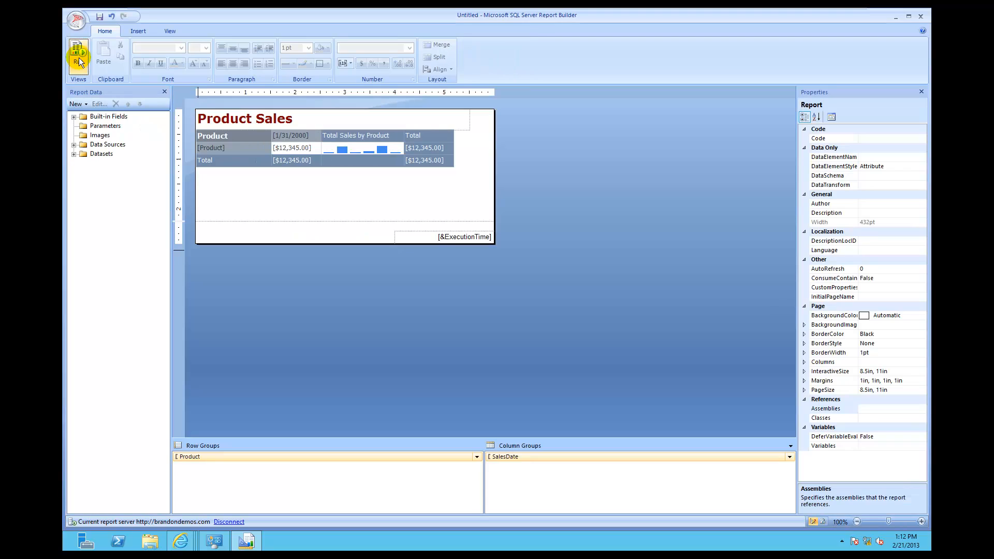
pyautogui.moveTo(95, 18)
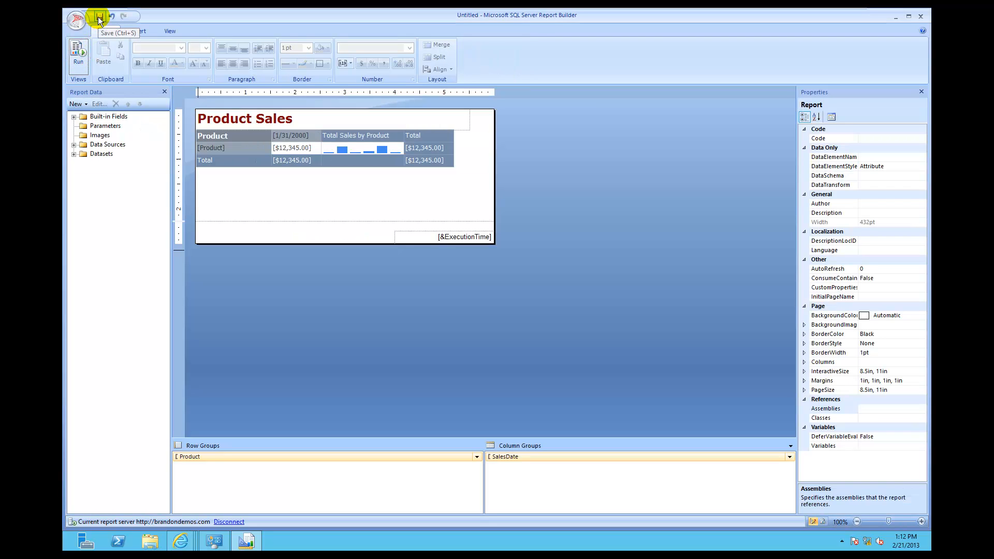
pyautogui.click(96, 19)
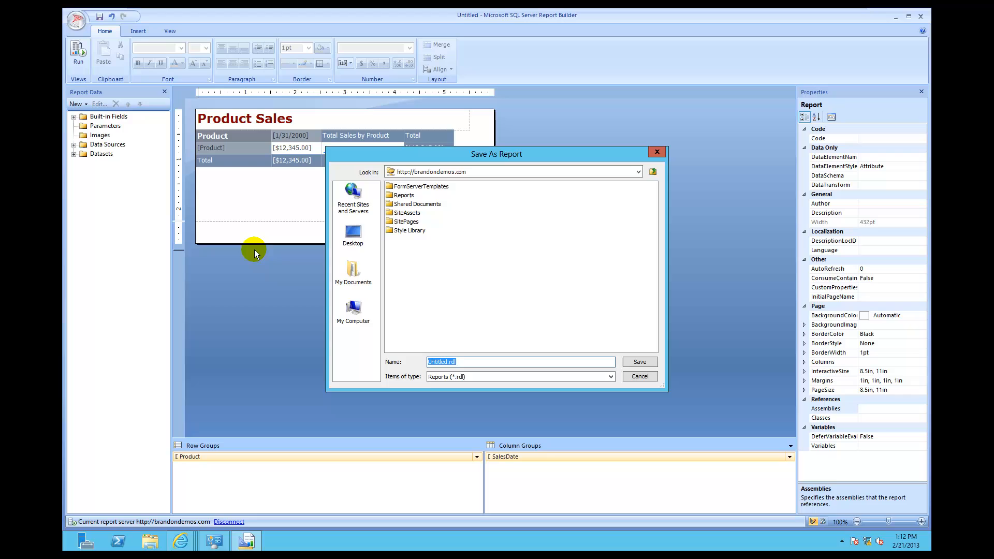
pyautogui.click(404, 195)
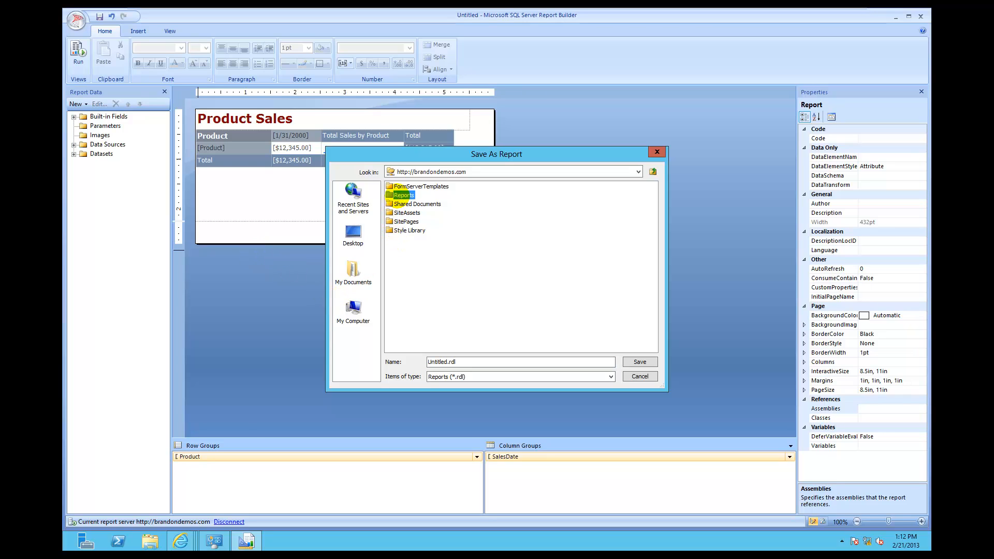
pyautogui.doubleClick(402, 194)
pyautogui.write('SparklineDemo')
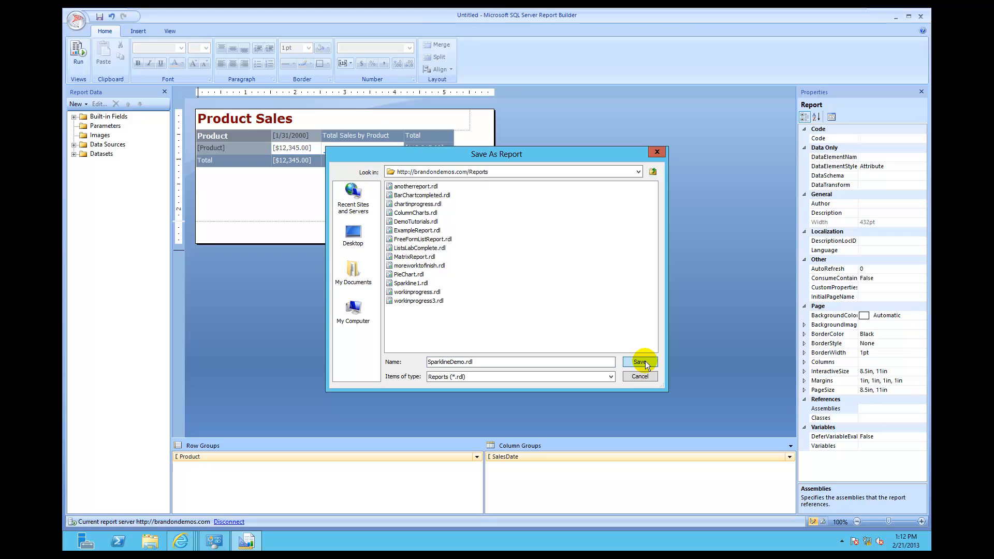
pyautogui.click(640, 361)
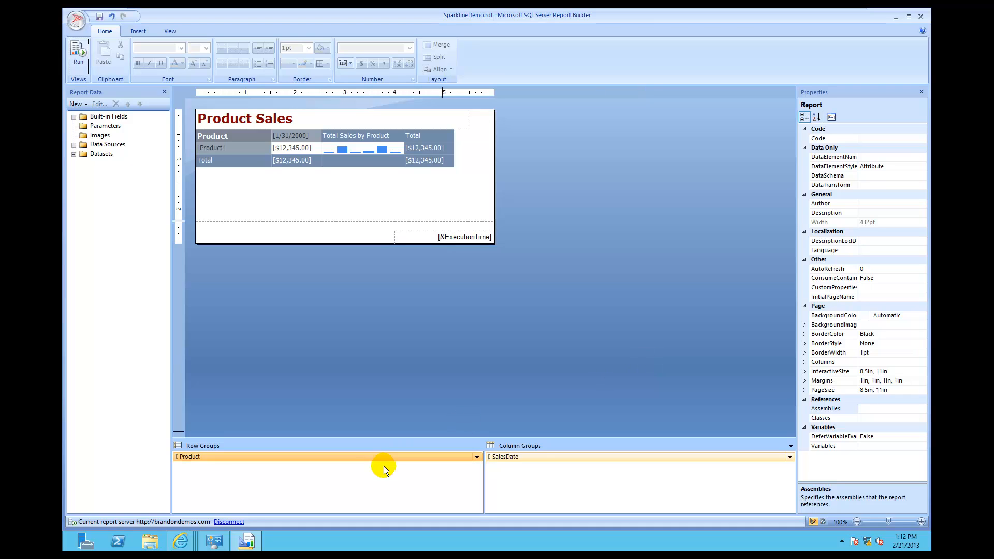
pyautogui.moveTo(181, 541)
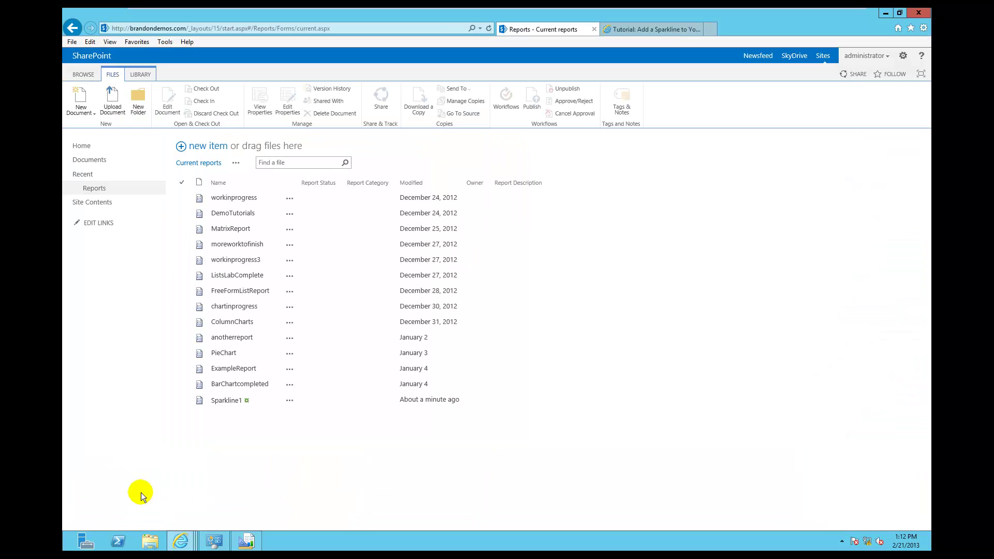
# Step: Refresh the SharePoint Reports library and select the SparklineDemo link
pyautogui.click(222, 29)
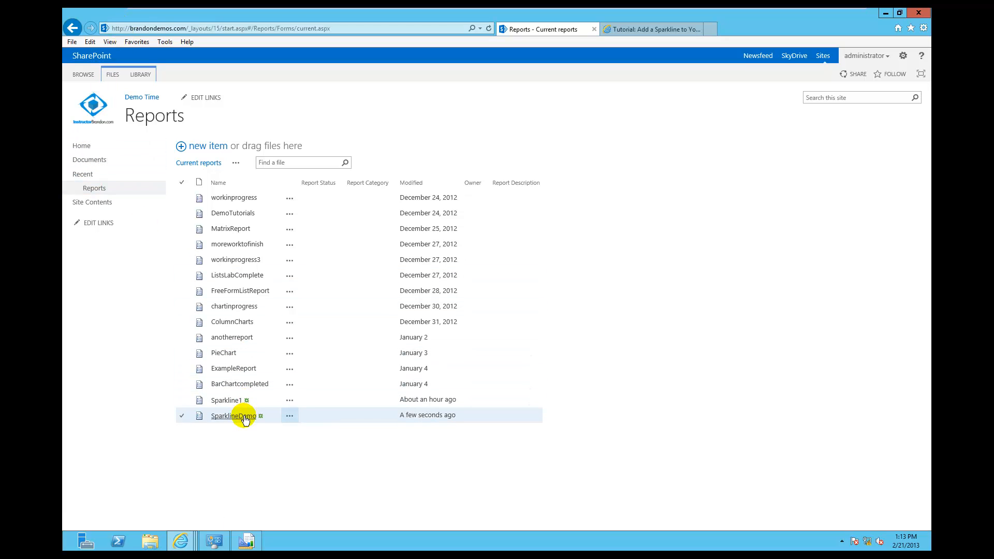
pyautogui.click(232, 416)
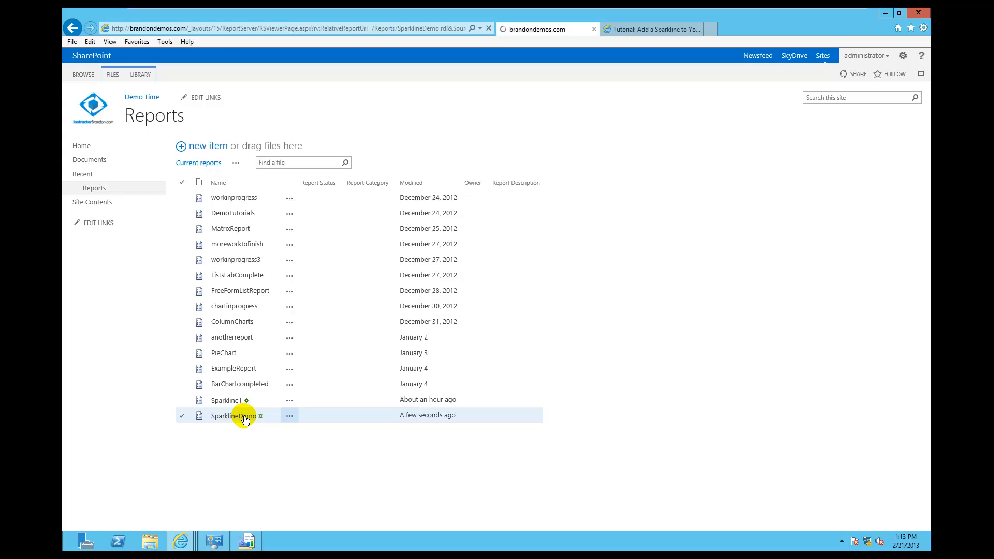
# Step: Load SparklineDemo in the SharePoint report viewer showing the Product Sales matrix
pyautogui.click(233, 416)
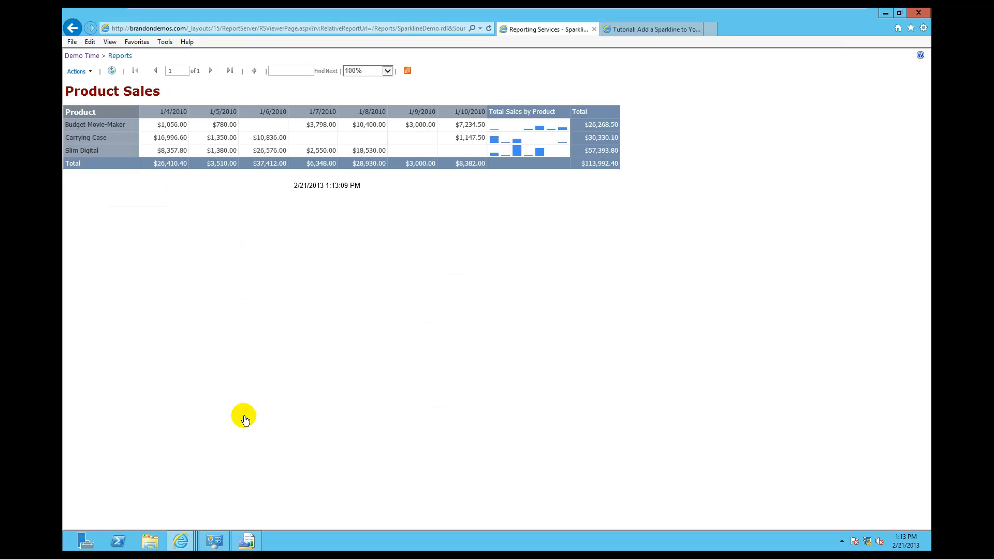
pyautogui.moveTo(369, 145)
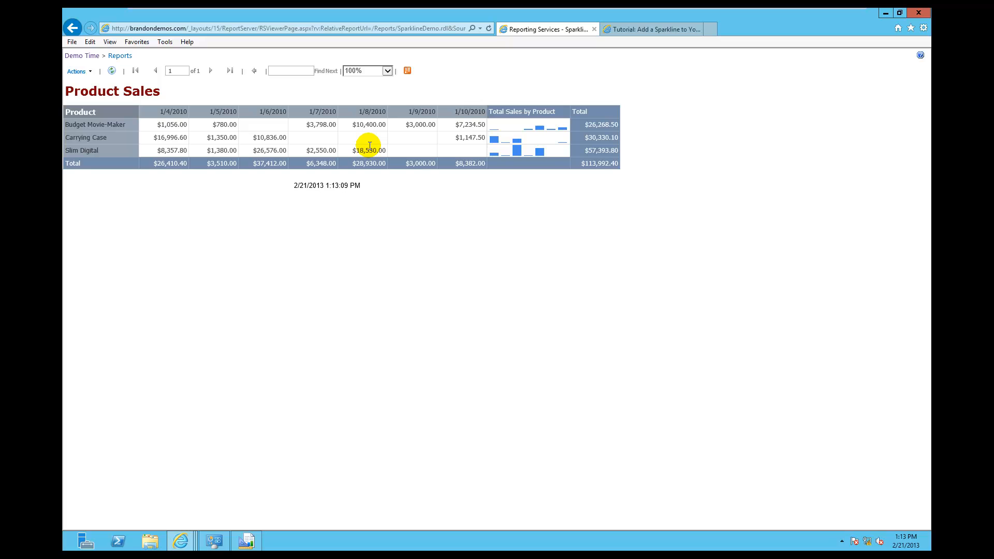
pyautogui.moveTo(401, 118)
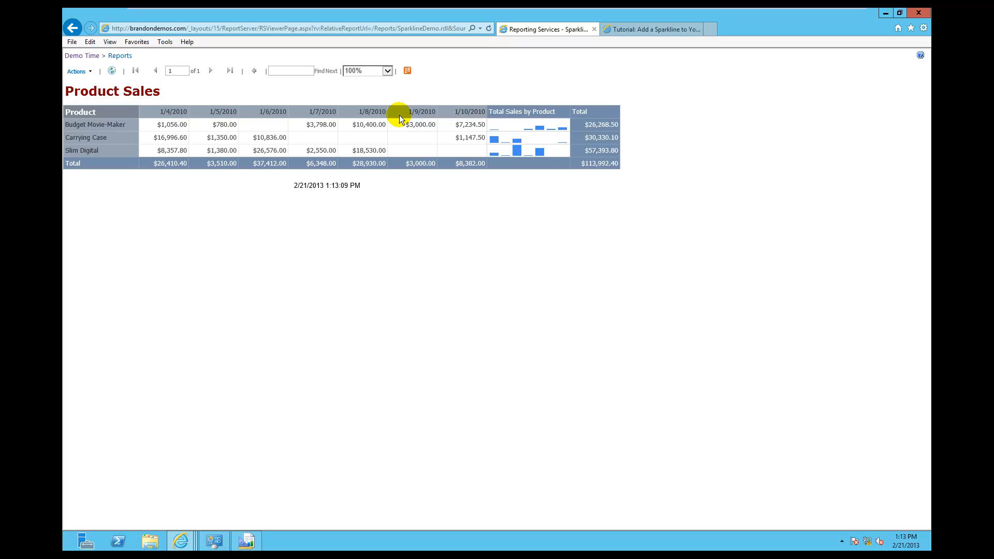
pyautogui.moveTo(106, 41)
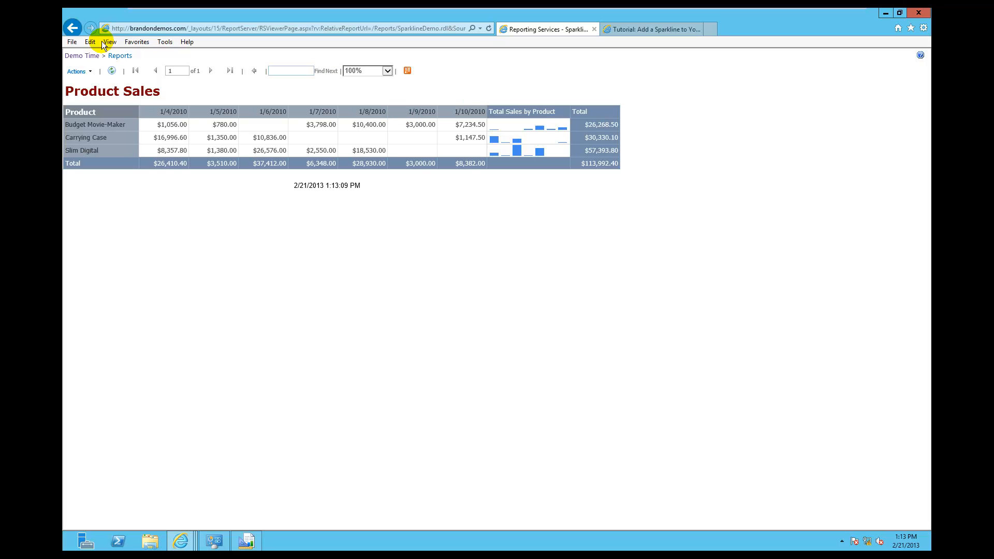